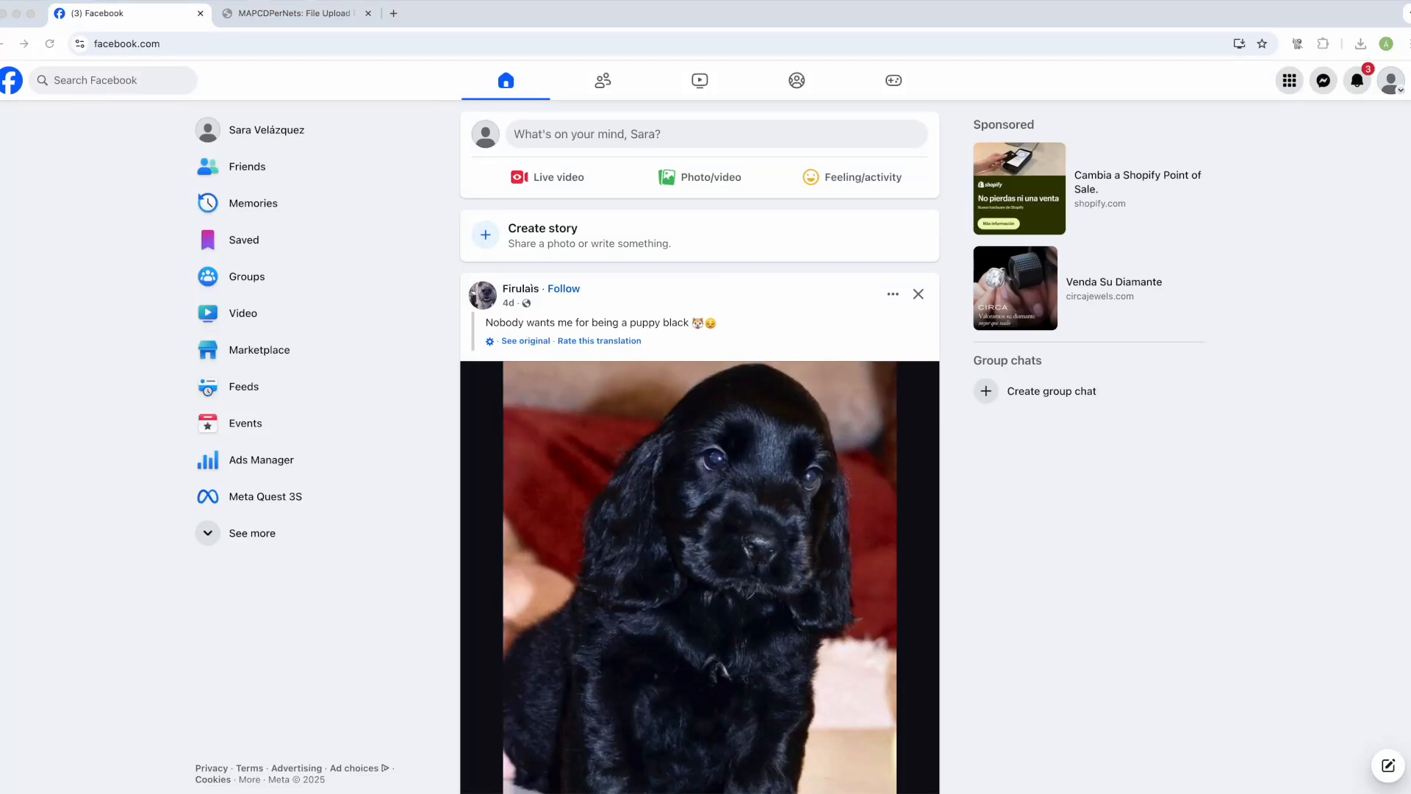
mouse_move(1021, 544)
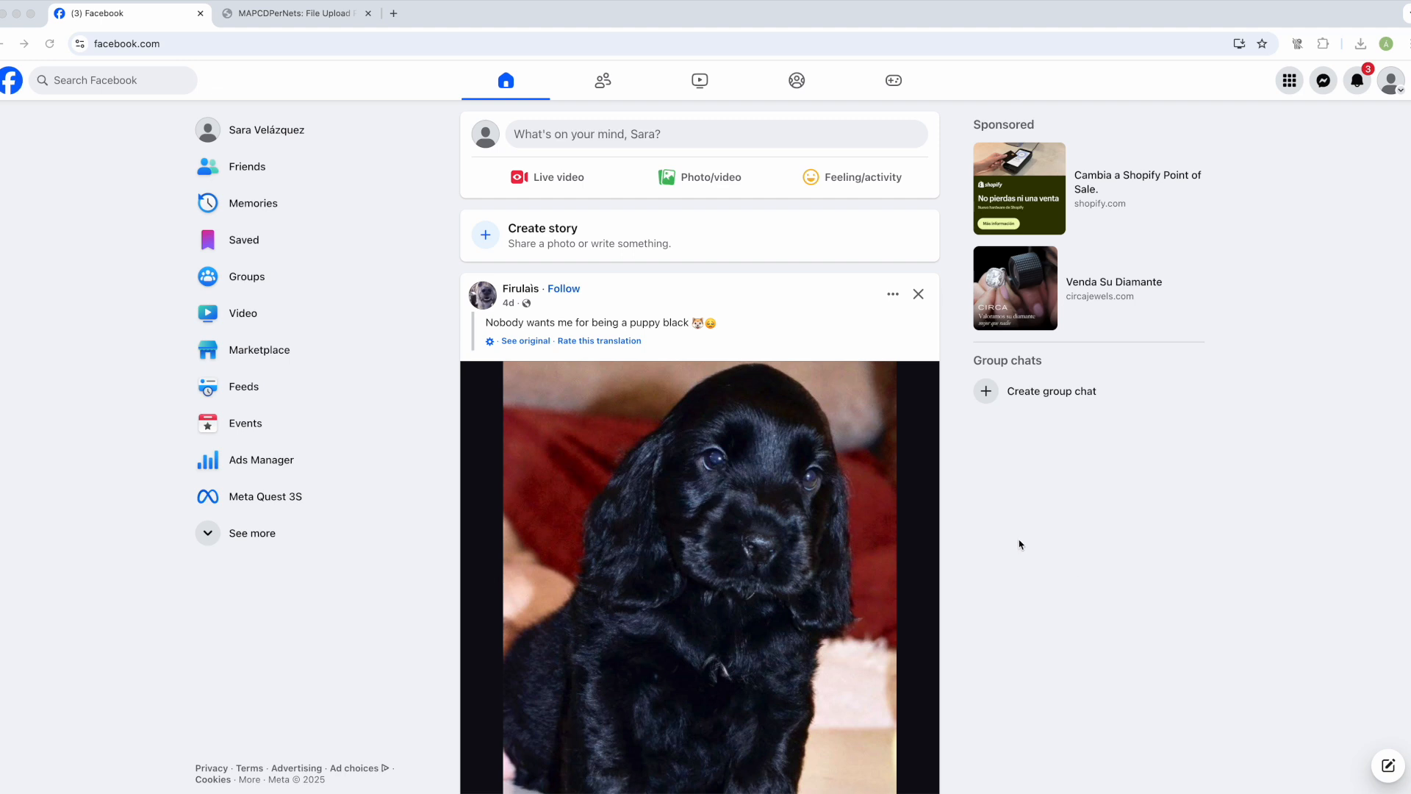
mouse_move(1032, 541)
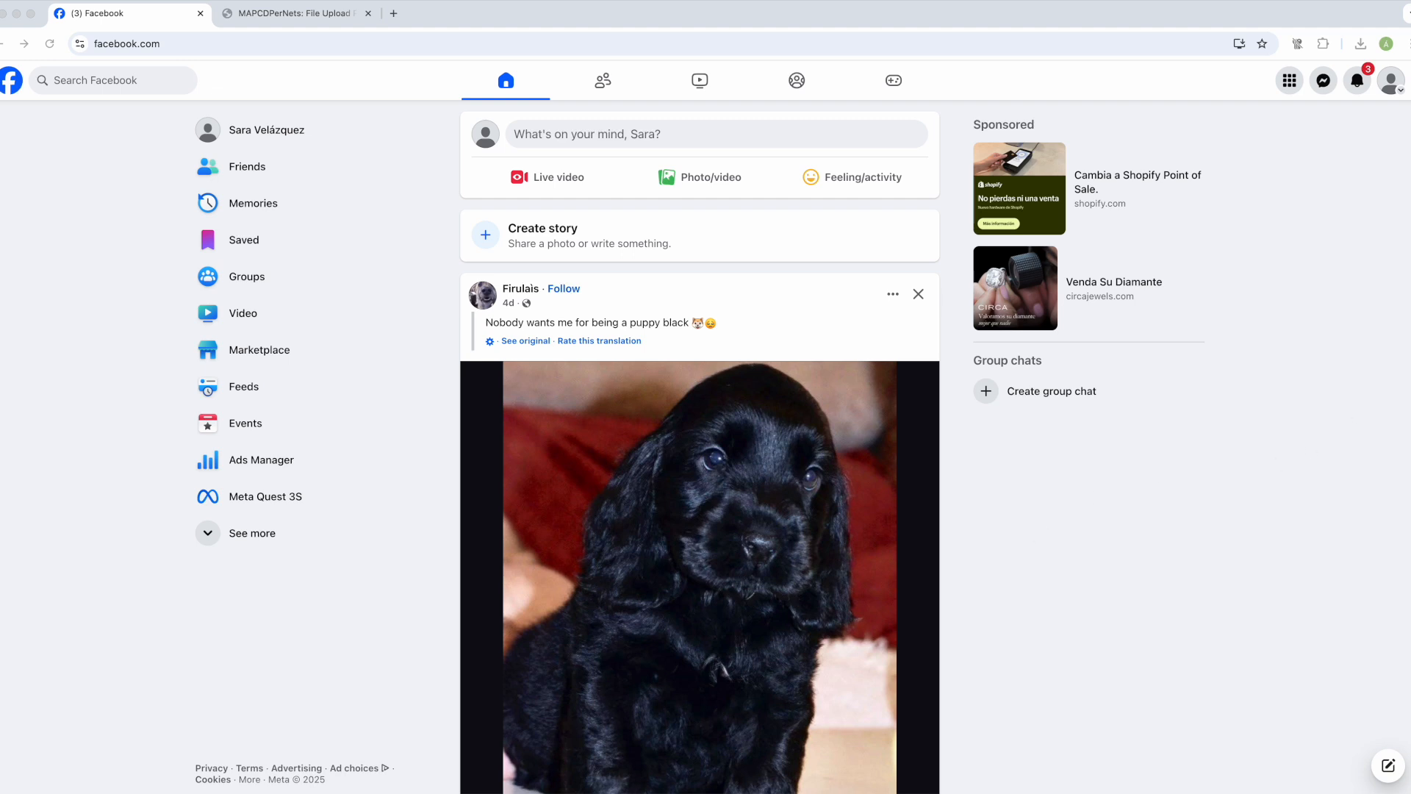
Reach Facebook's Settings & privacy page from the profile avatar menu.
left_click(1393, 80)
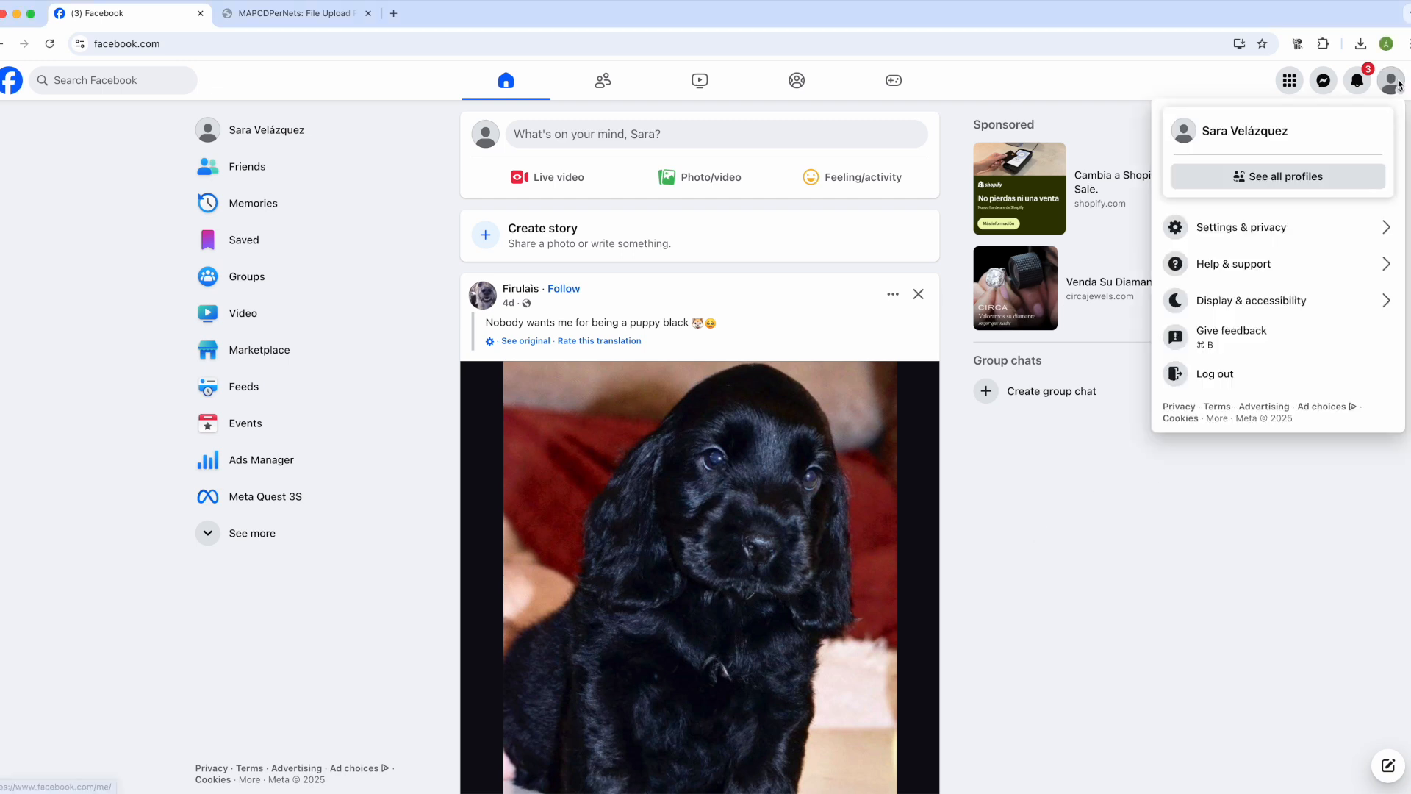
mouse_move(1259, 232)
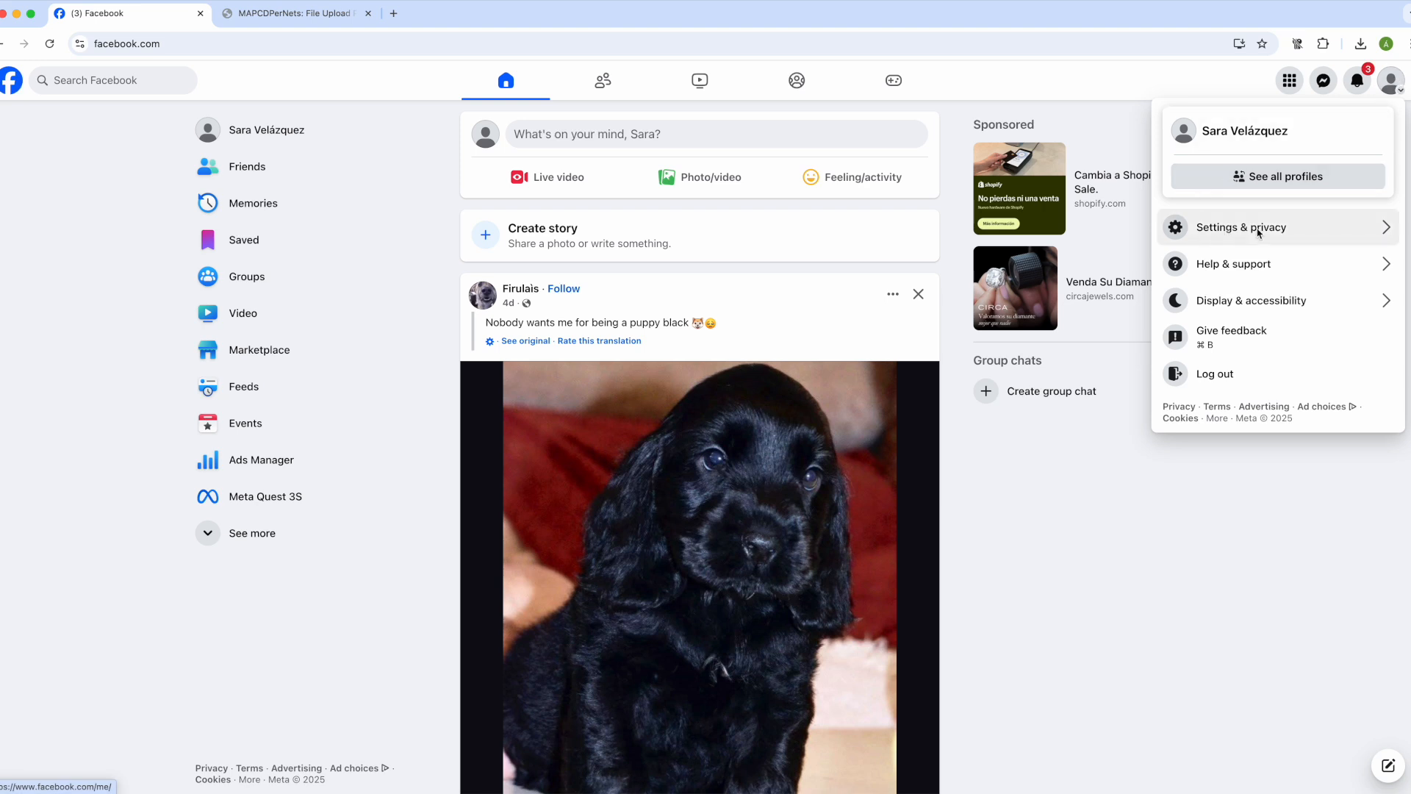
mouse_move(1221, 234)
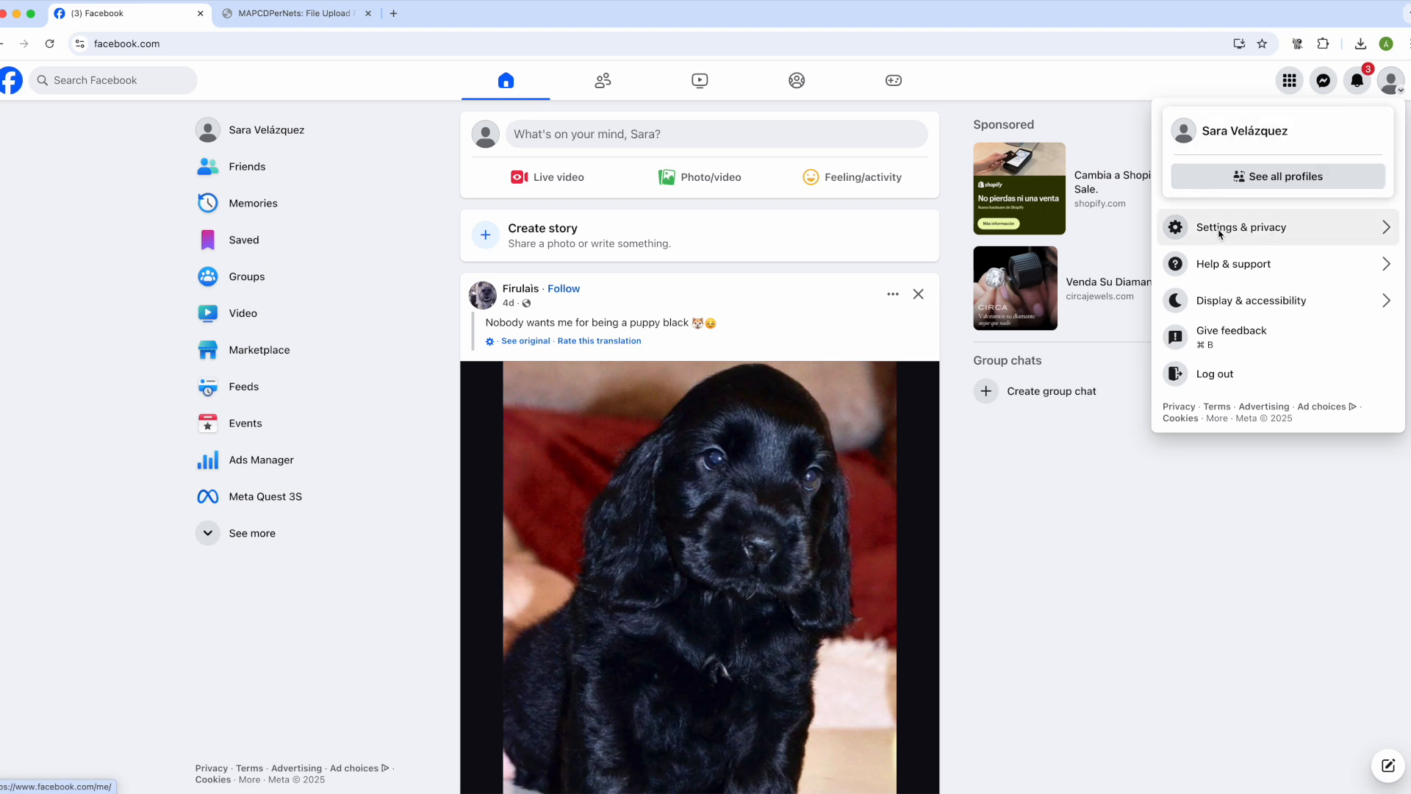
left_click(1220, 228)
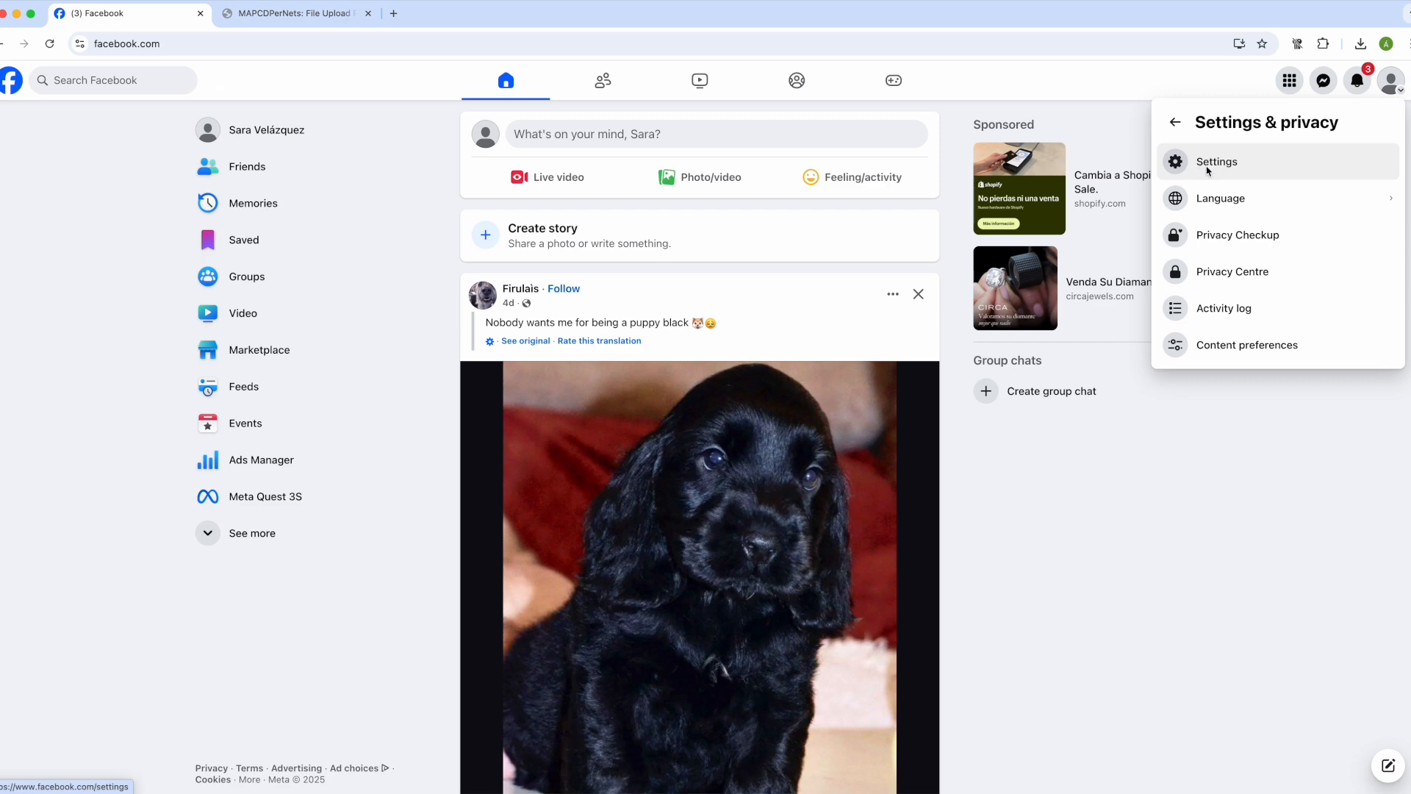
left_click(1217, 162)
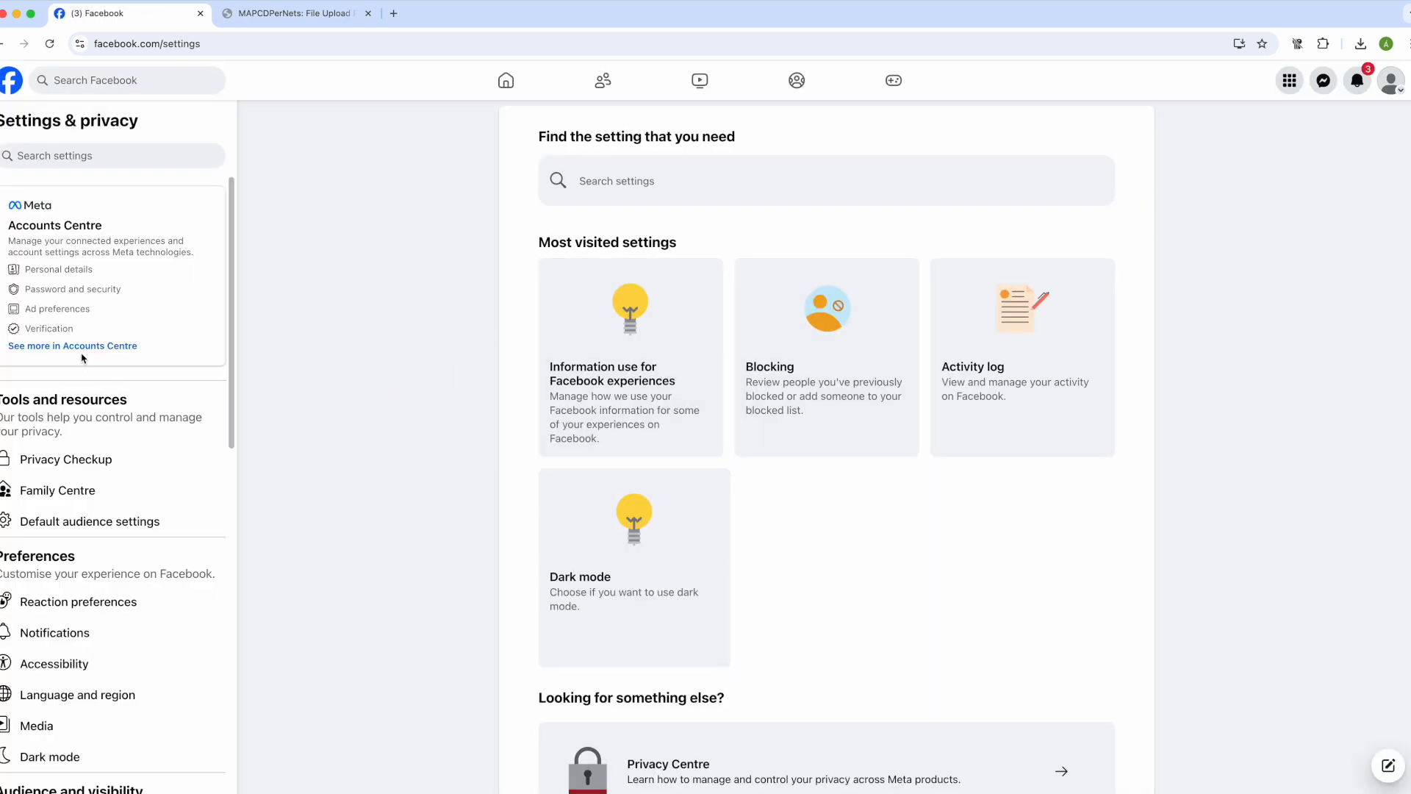
mouse_move(39, 352)
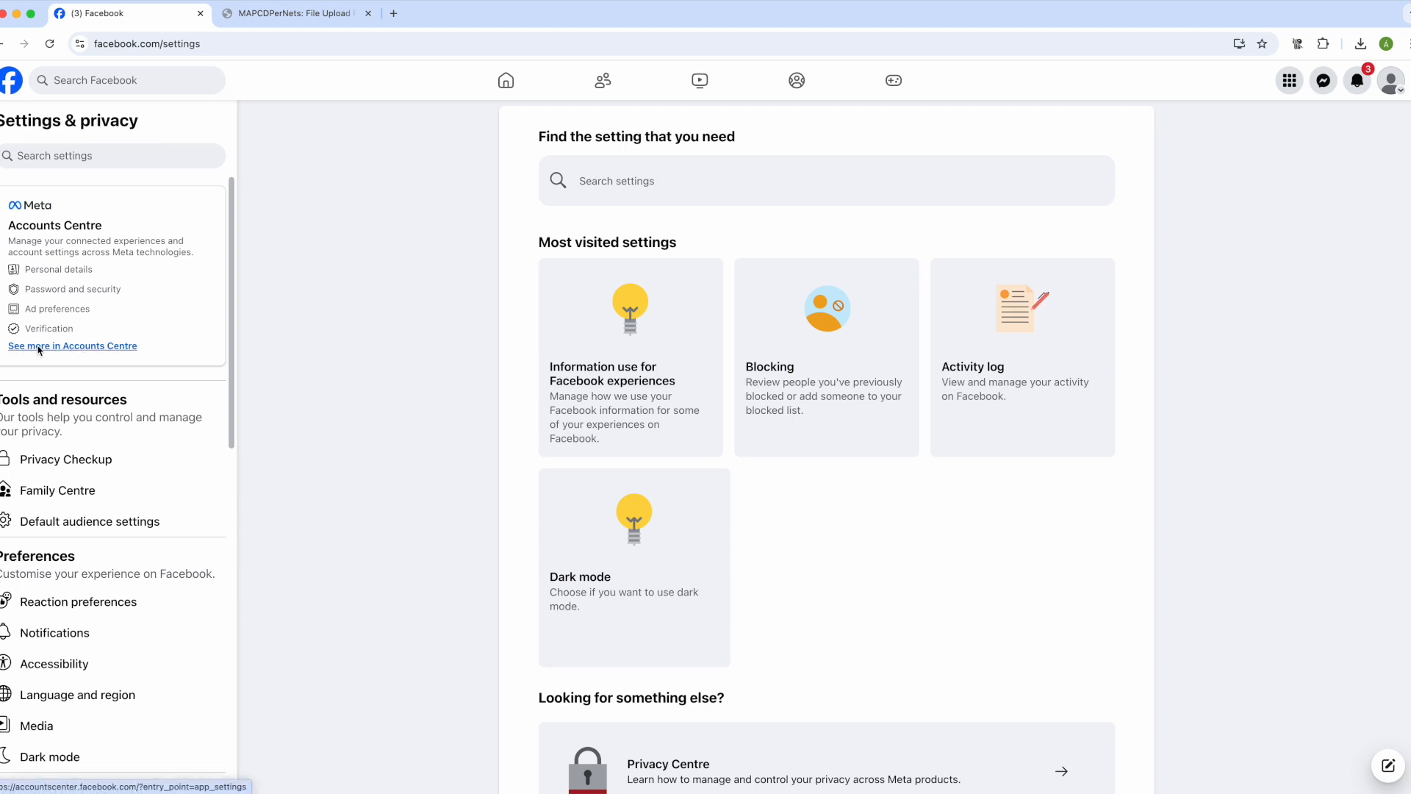
In Accounts Centre, go to Your information and permissions and Download your information.
left_click(72, 346)
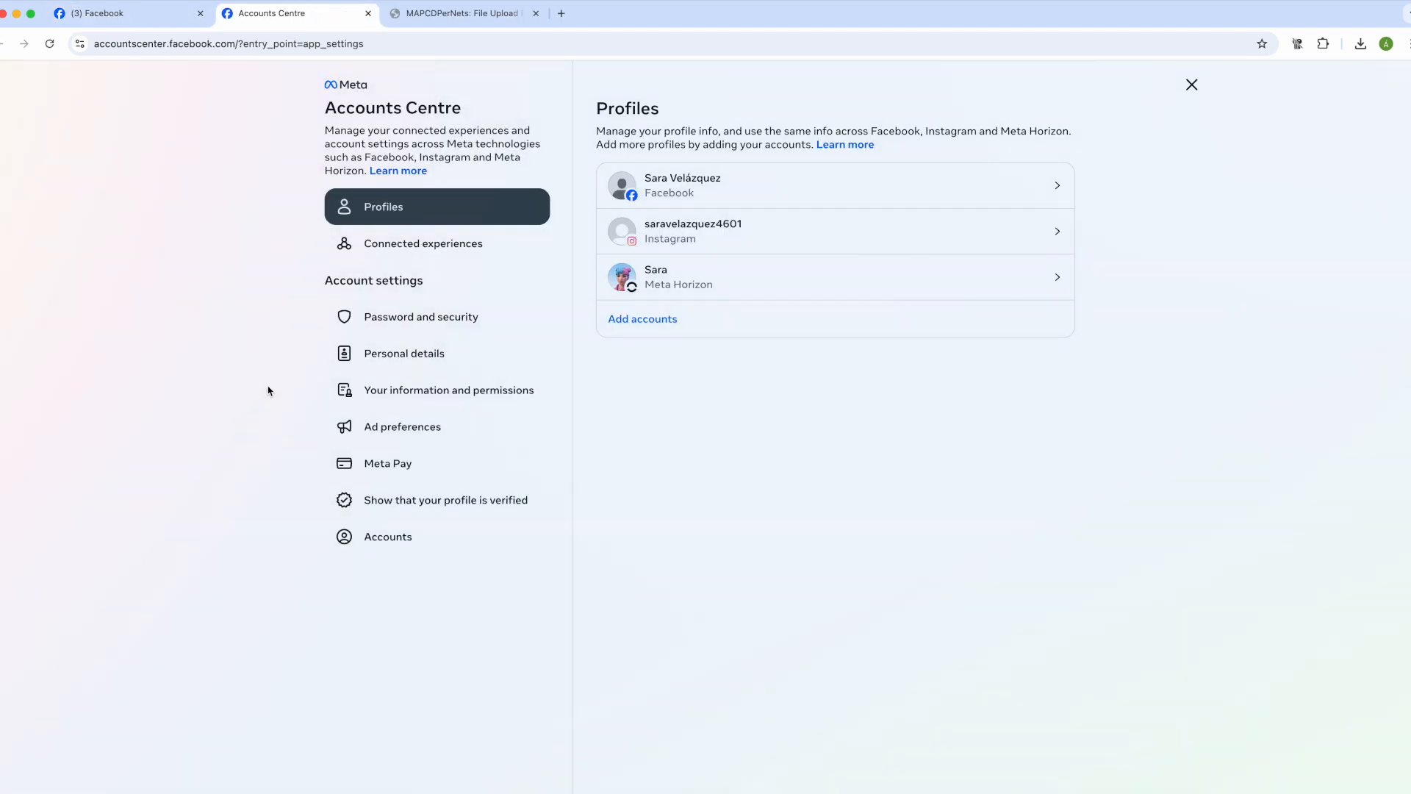
left_click(449, 390)
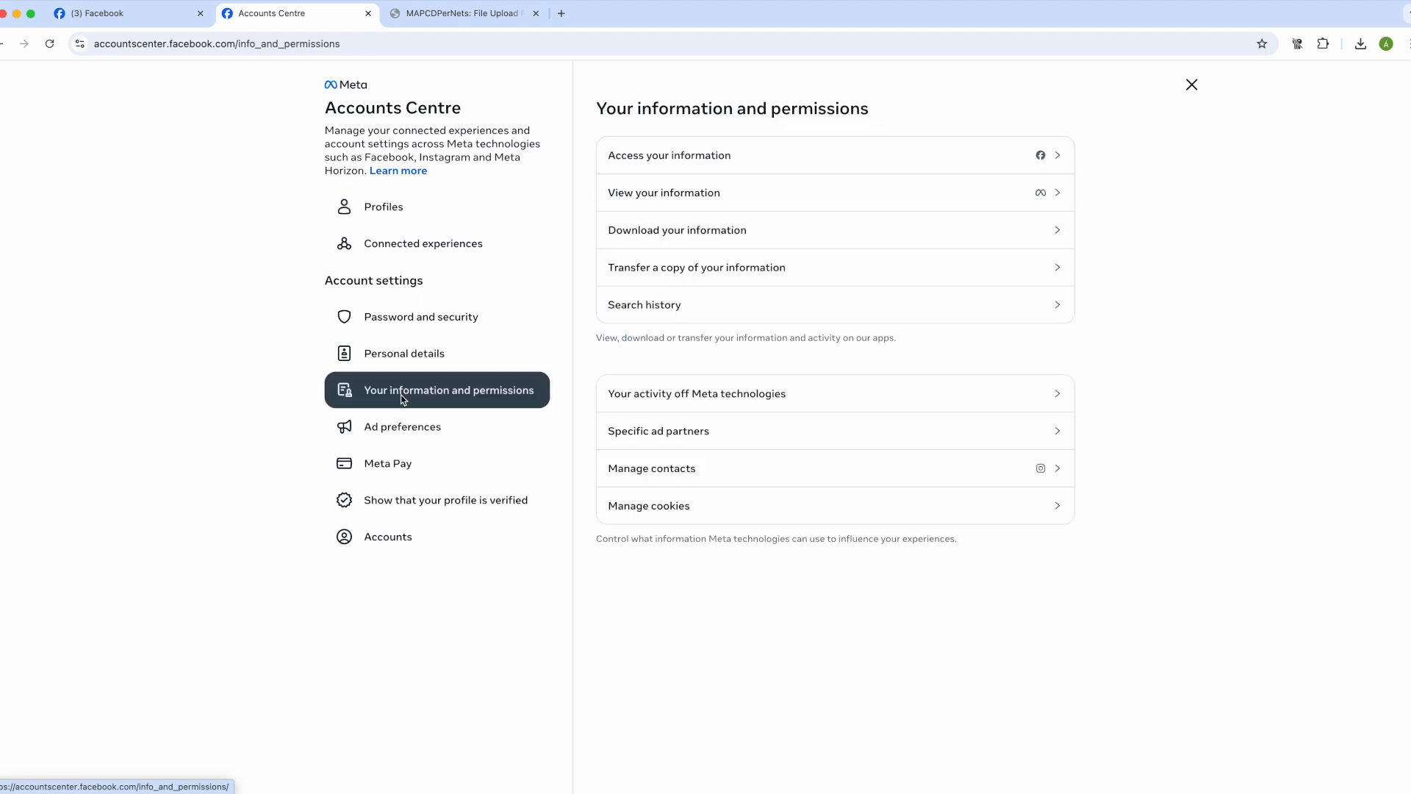
mouse_move(723, 242)
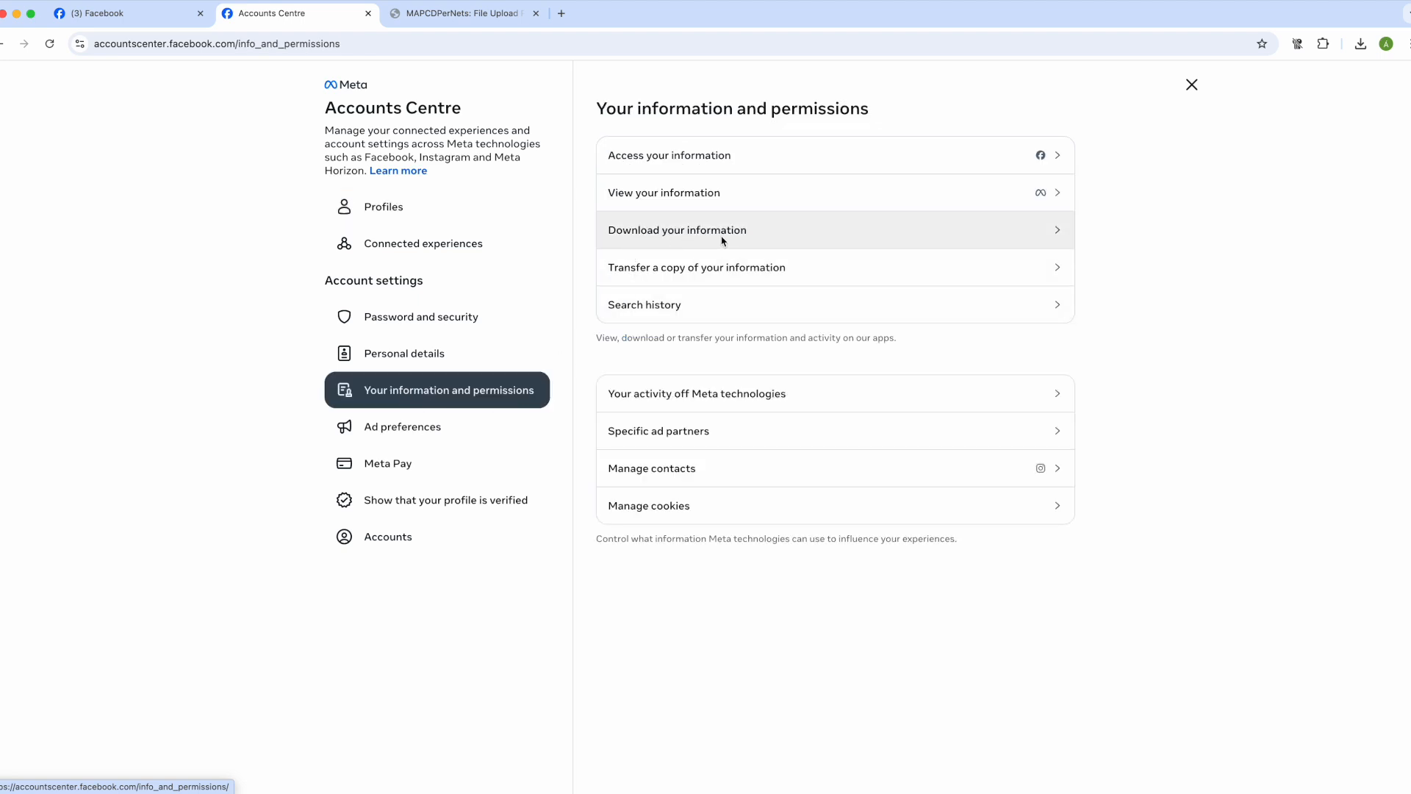
left_click(676, 230)
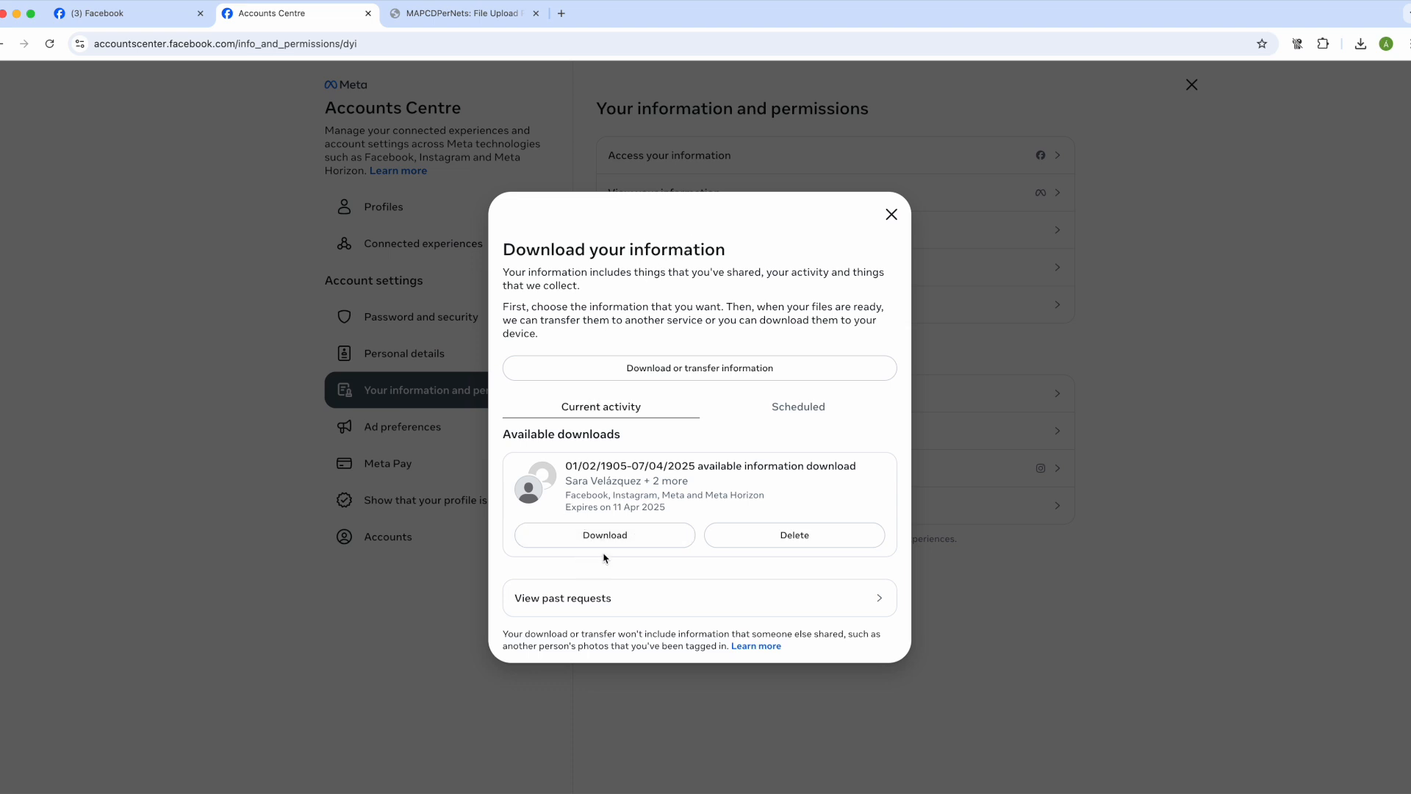
Download the ready Facebook data file and save it to Downloads.
left_click(604, 535)
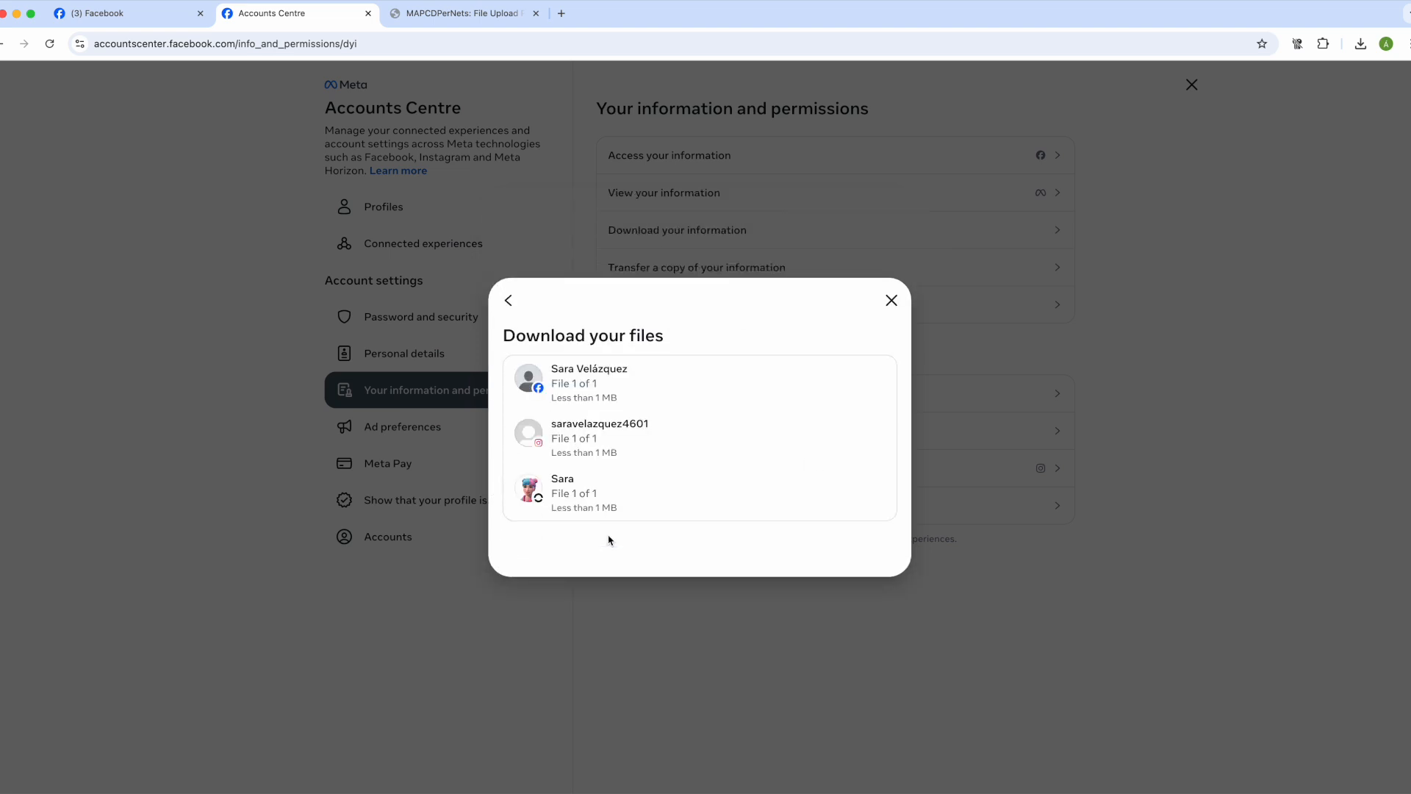
mouse_move(582, 382)
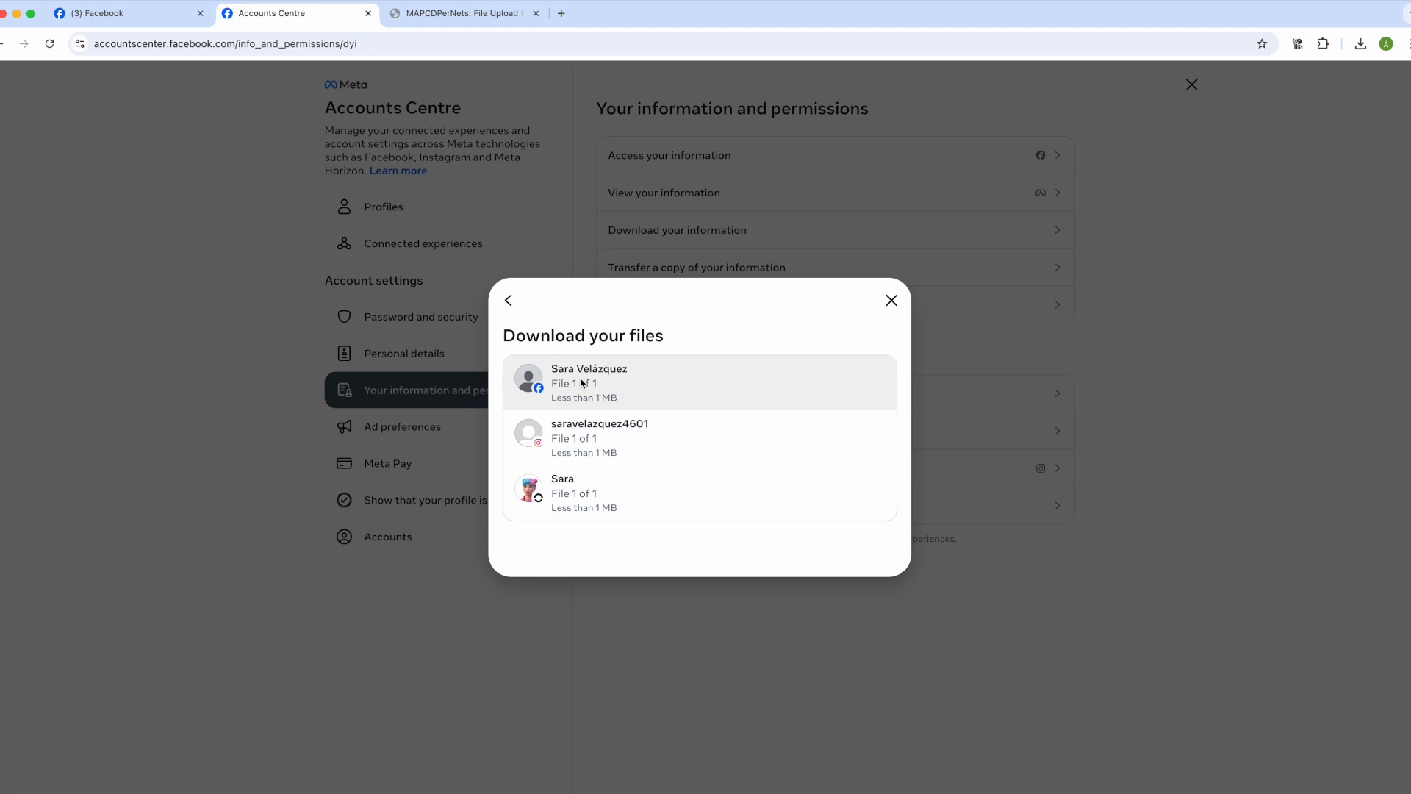
left_click(586, 386)
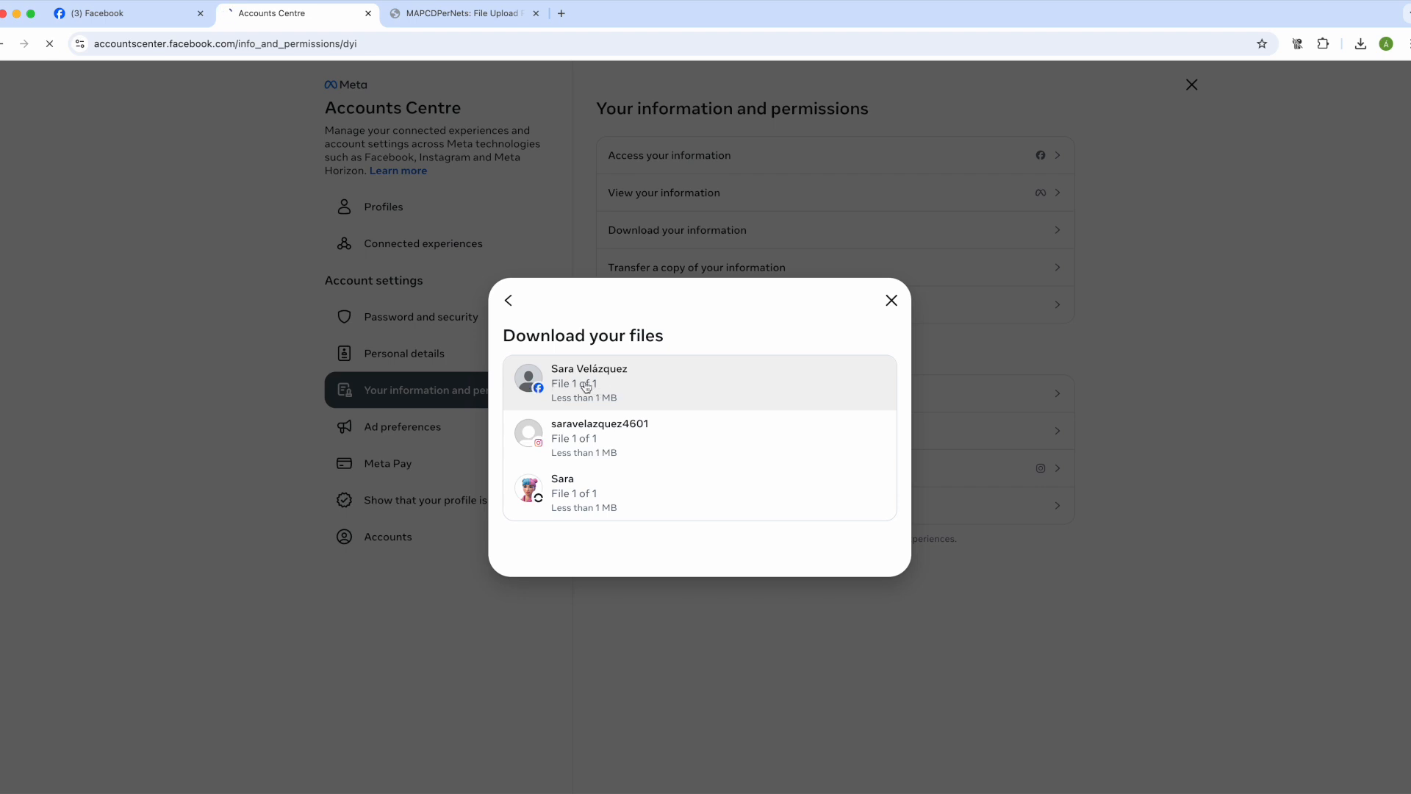
left_click(588, 382)
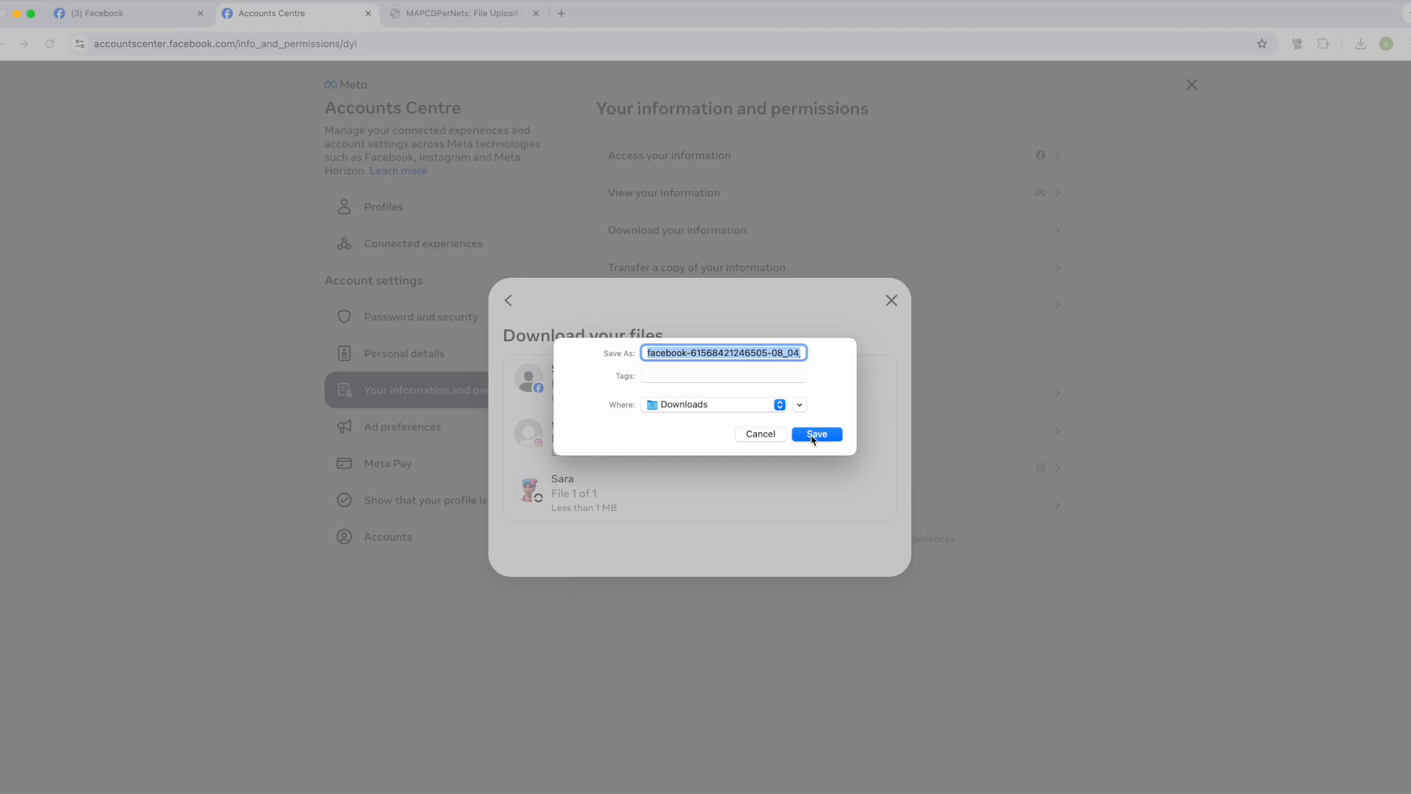
left_click(818, 434)
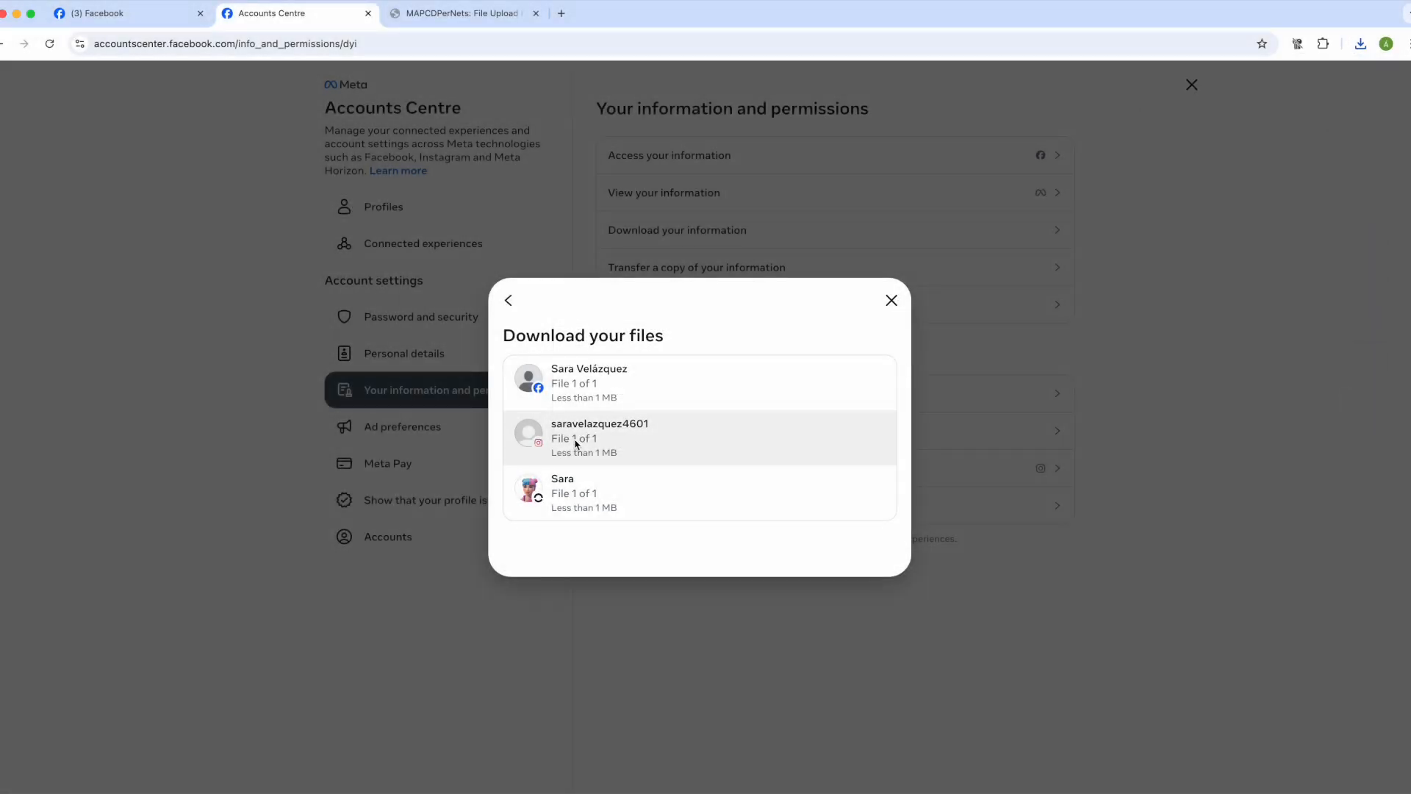
Download the Instagram data file to Downloads and close the Download your files dialog.
left_click(576, 438)
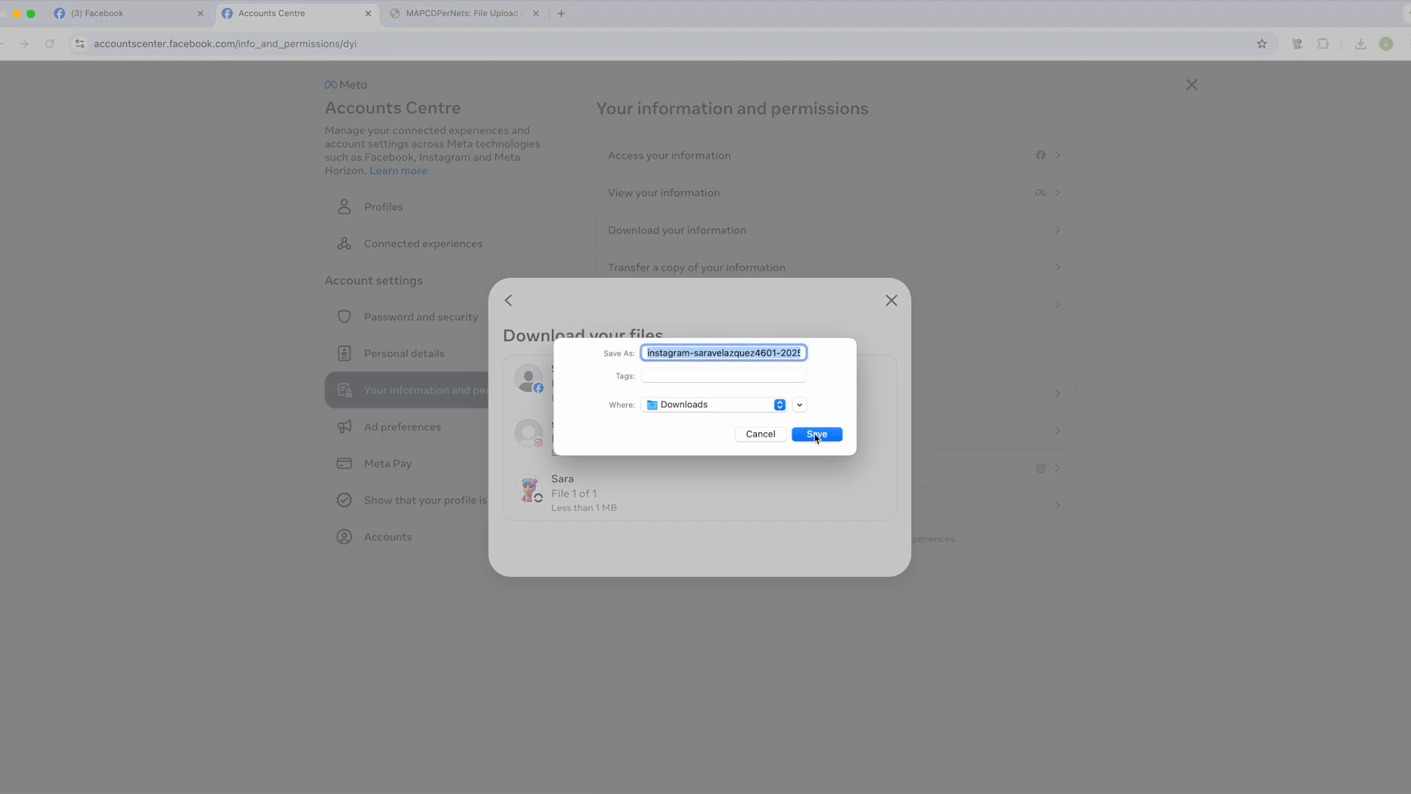
left_click(818, 434)
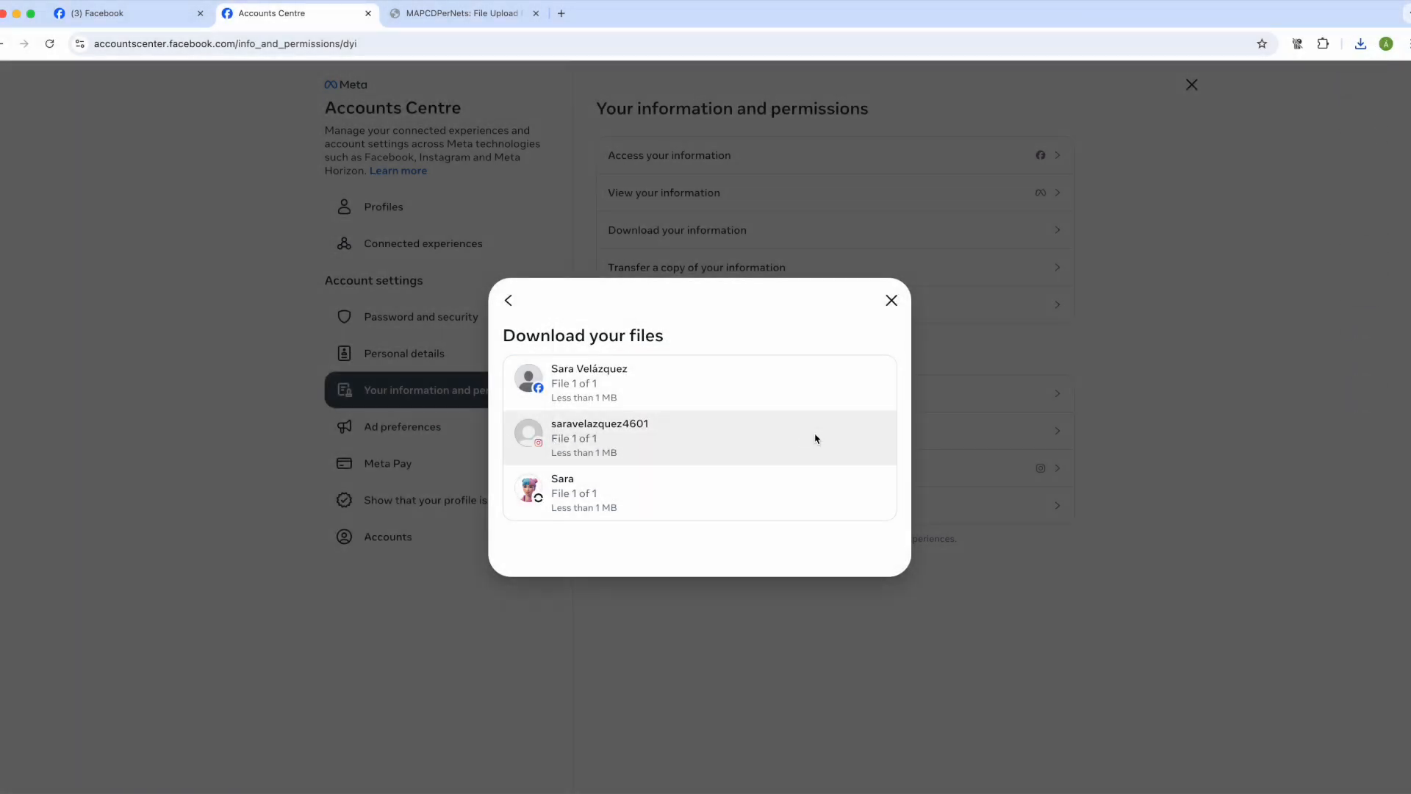
mouse_move(856, 377)
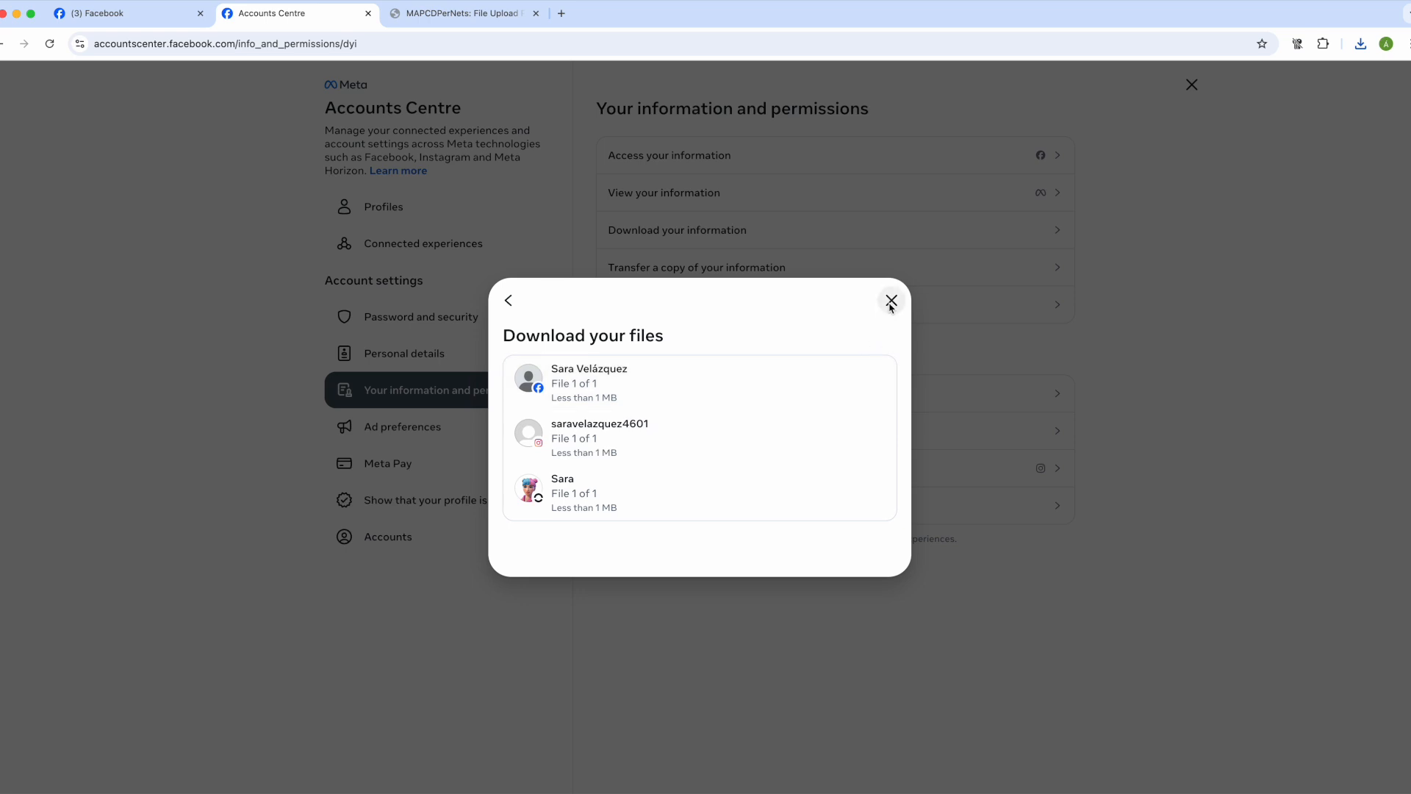
left_click(891, 300)
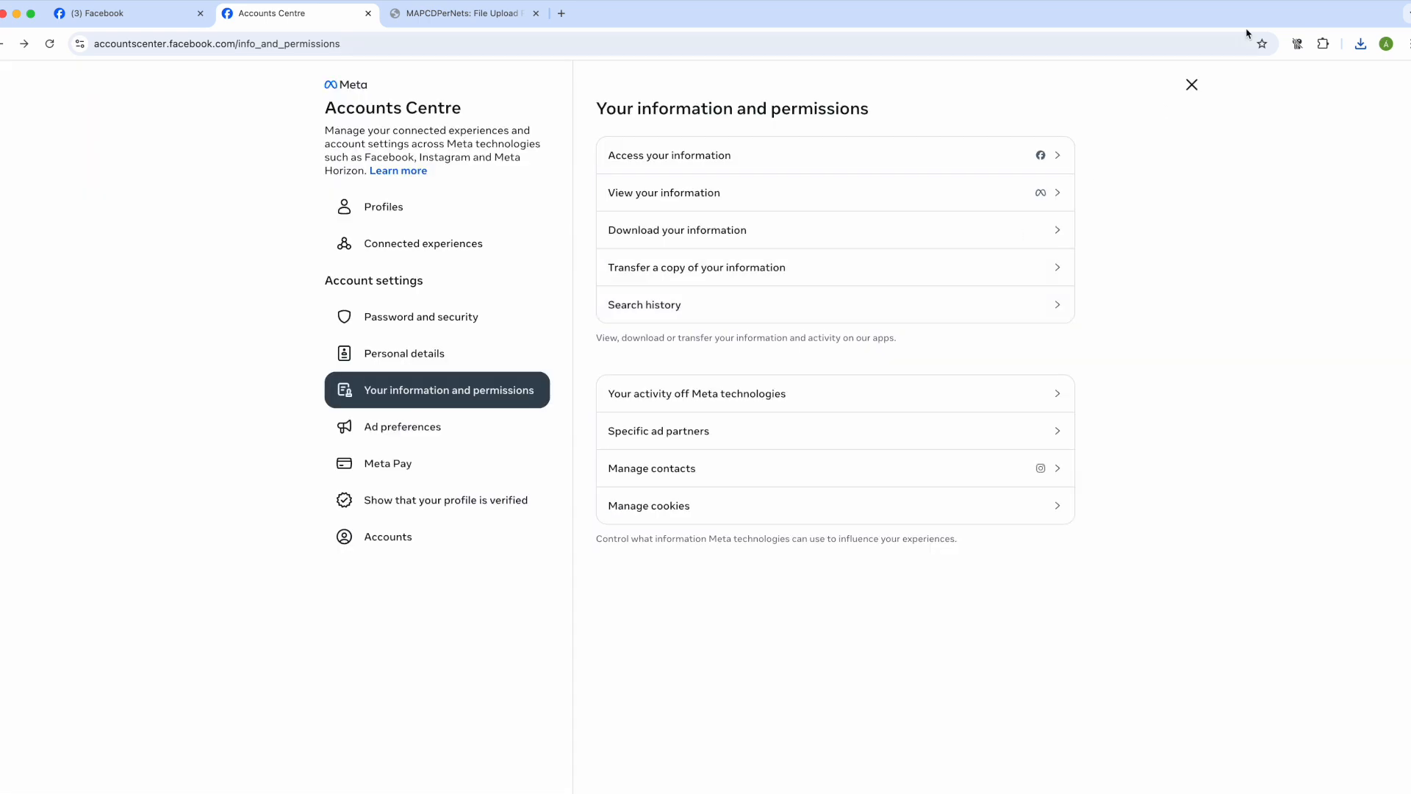
left_click(1362, 42)
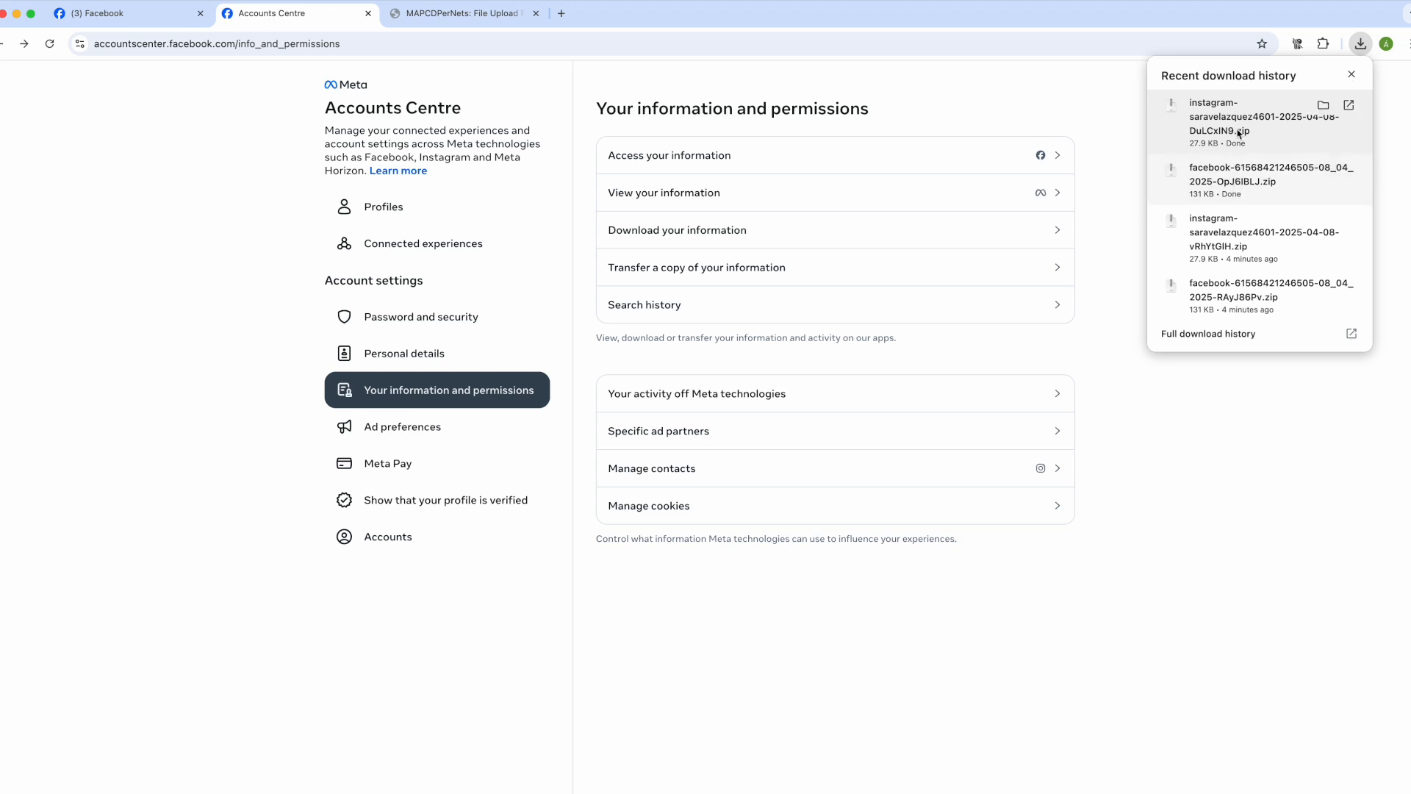
mouse_move(1115, 240)
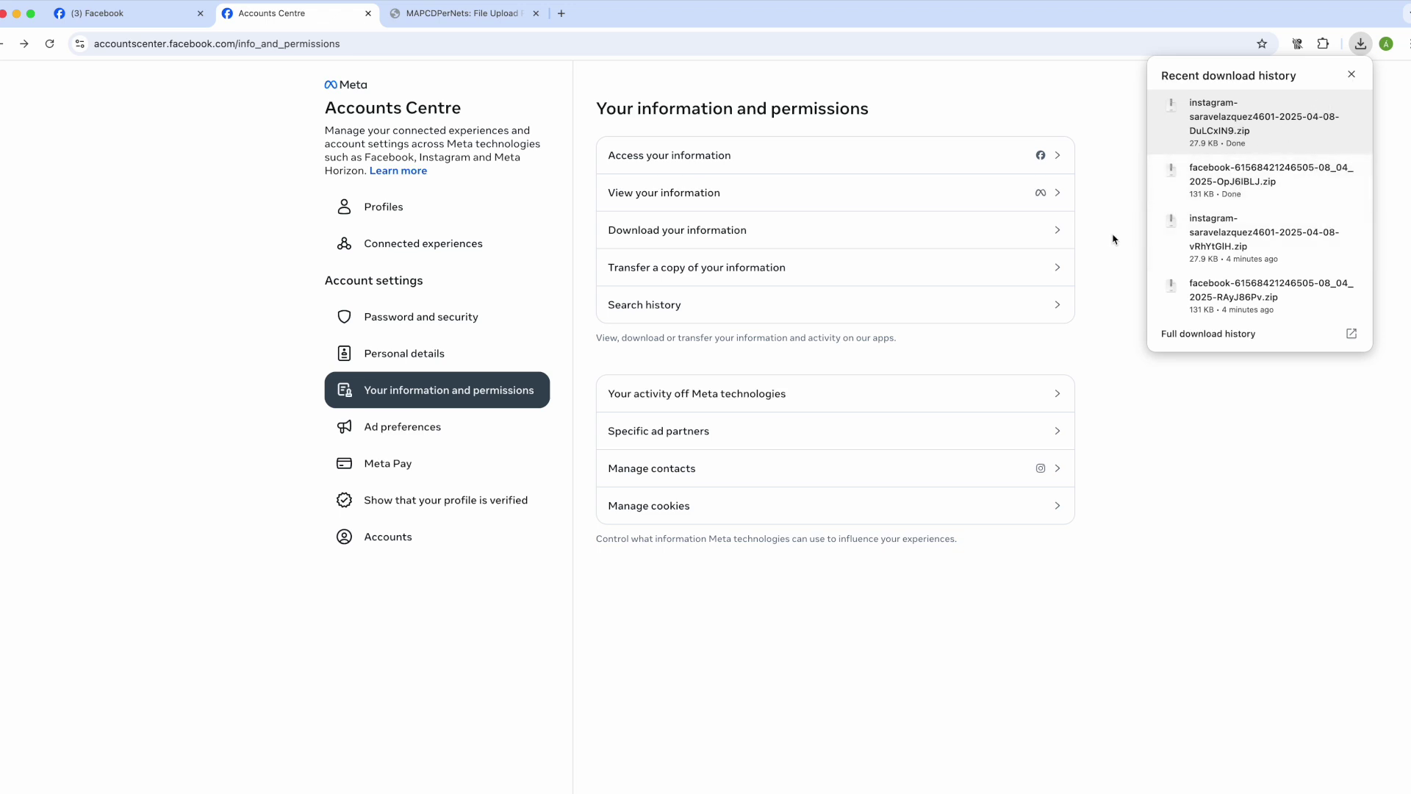
left_click(1350, 75)
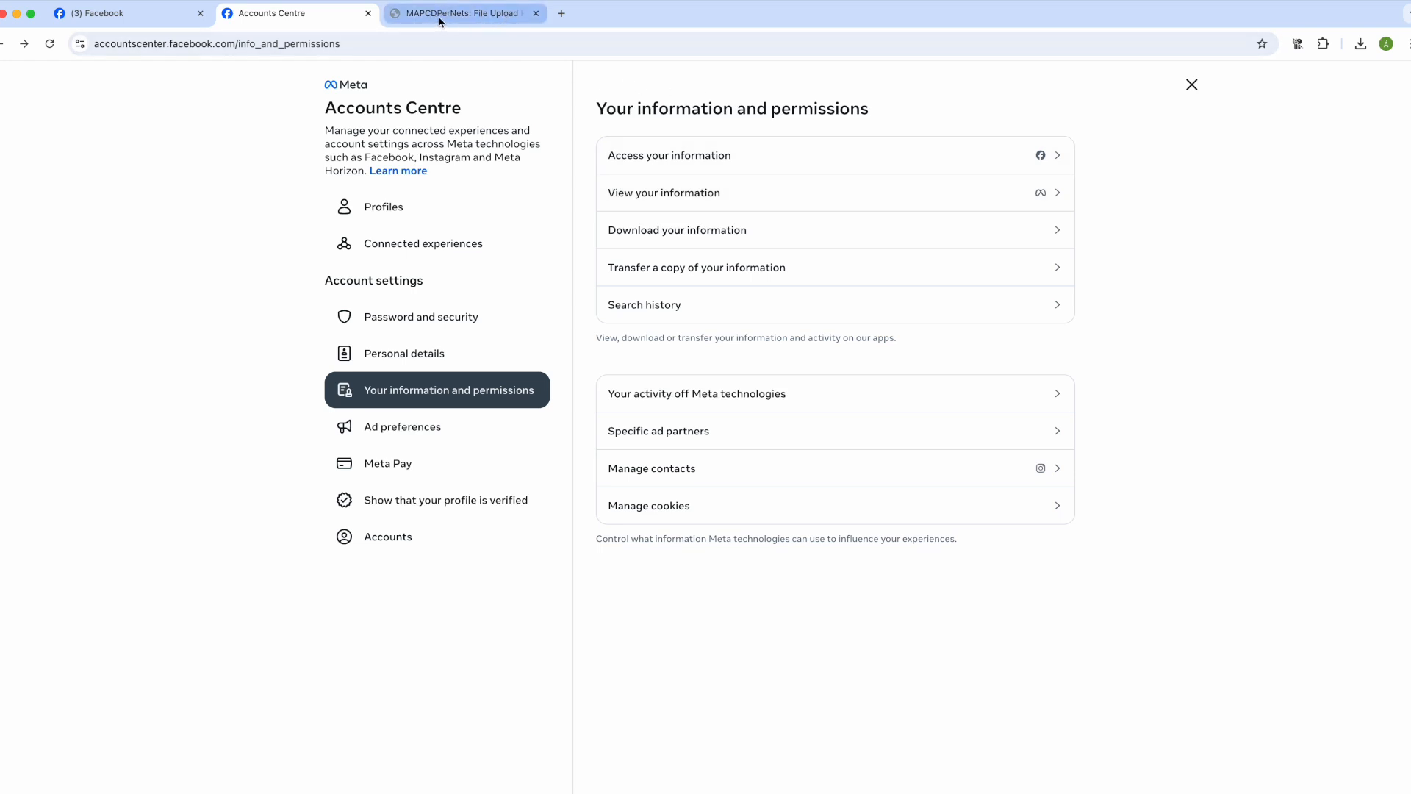
In the MAPCDPerNets portal, check the Clickworker ID and select the Facebook zip from Downloads.
left_click(462, 13)
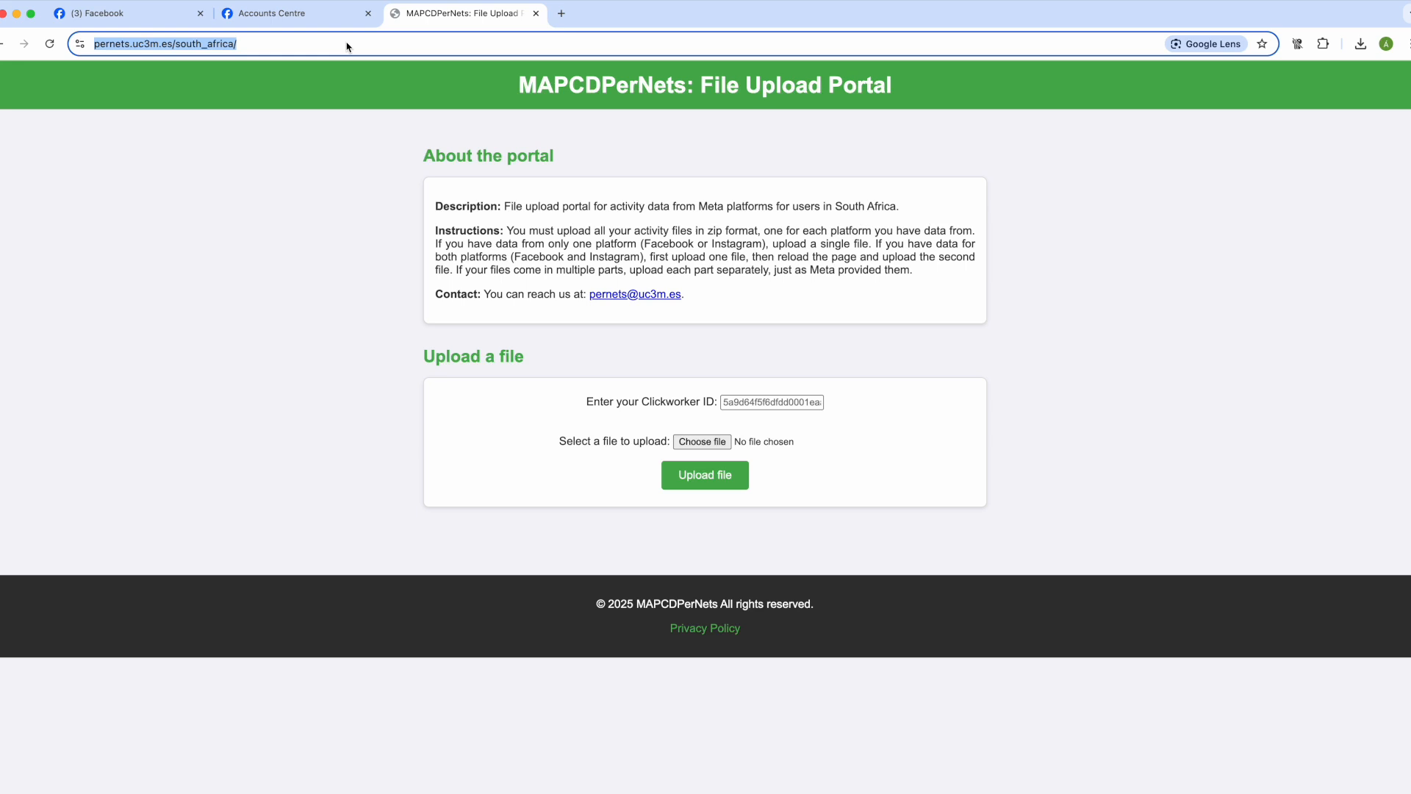
left_click(772, 401)
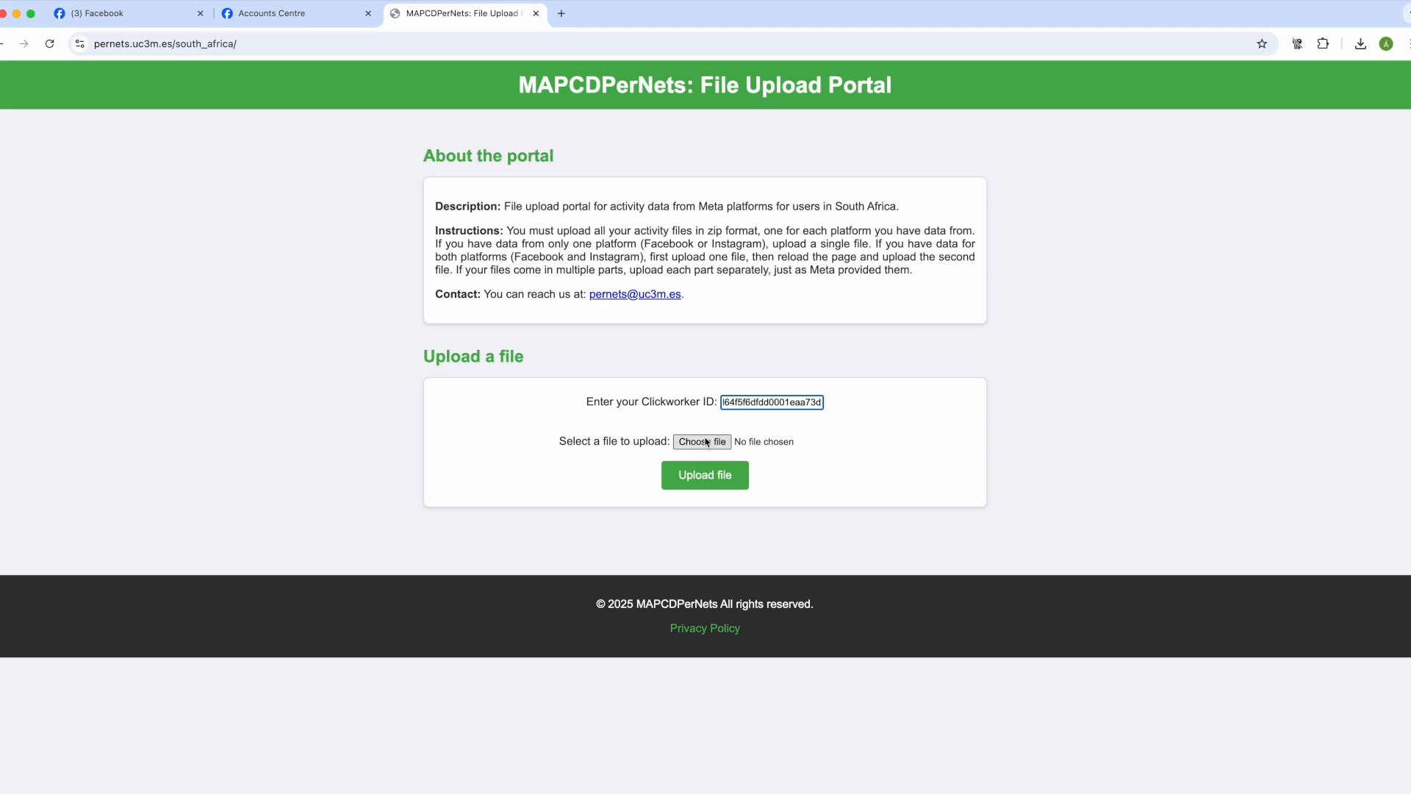
left_click(703, 441)
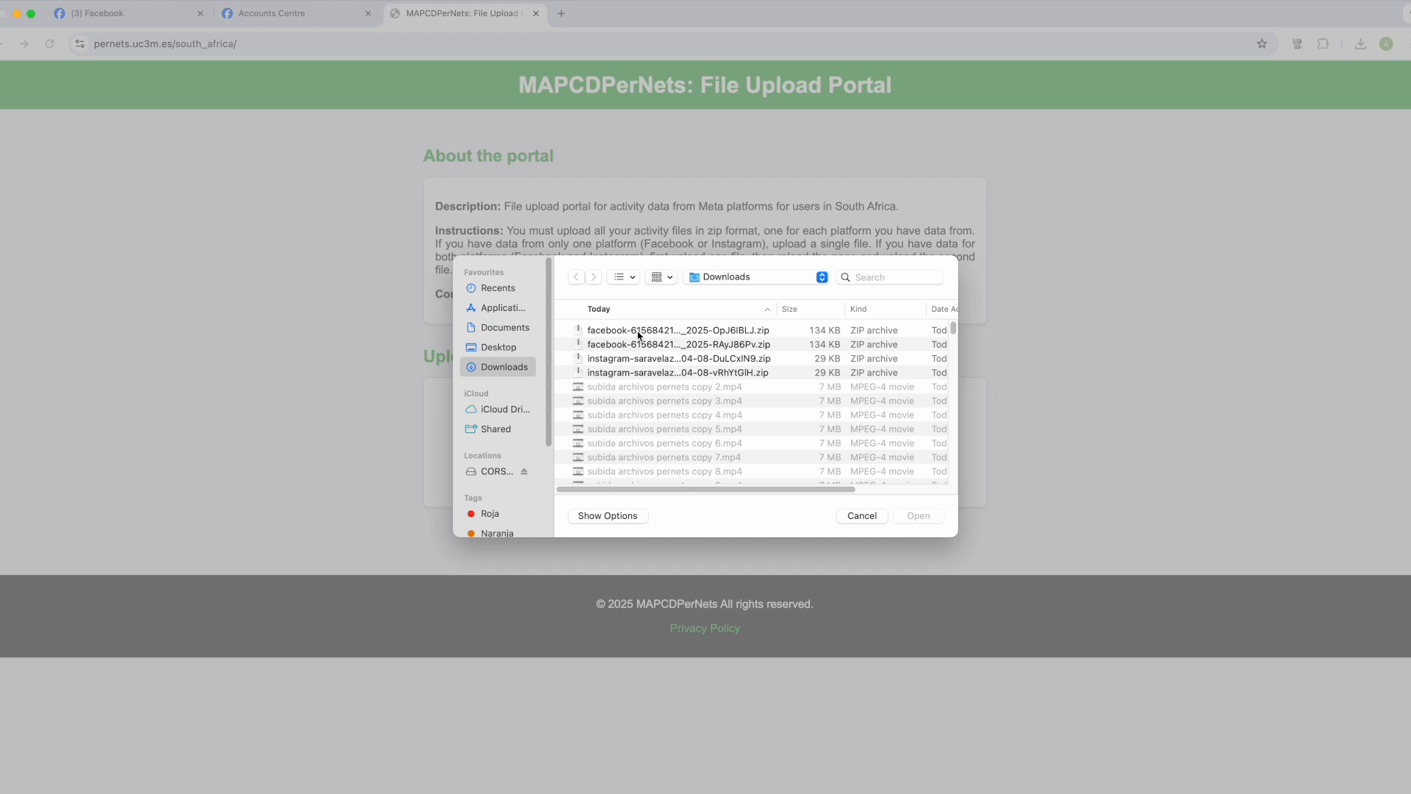
left_click(678, 329)
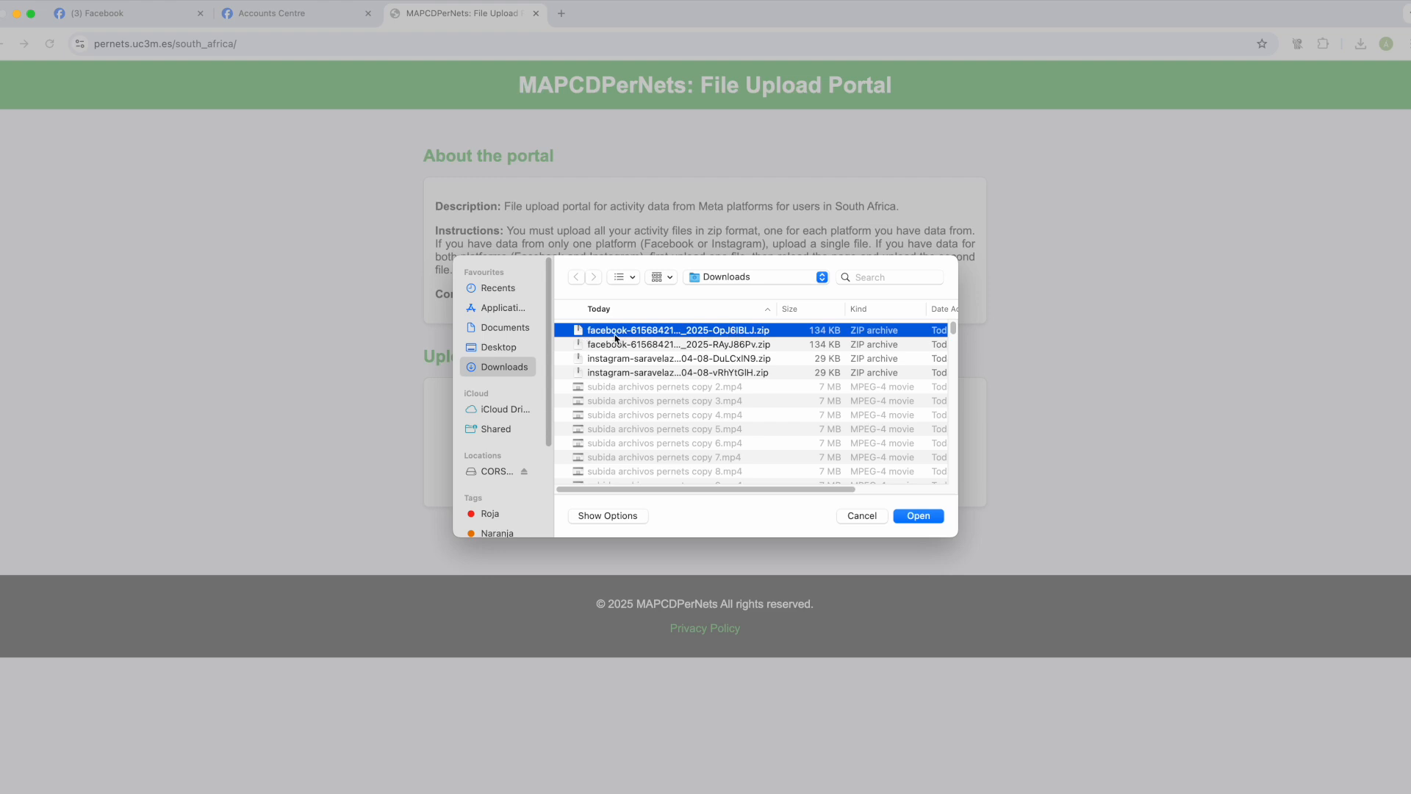
Upload the Facebook zip to the portal and acknowledge the upload success message.
left_click(917, 516)
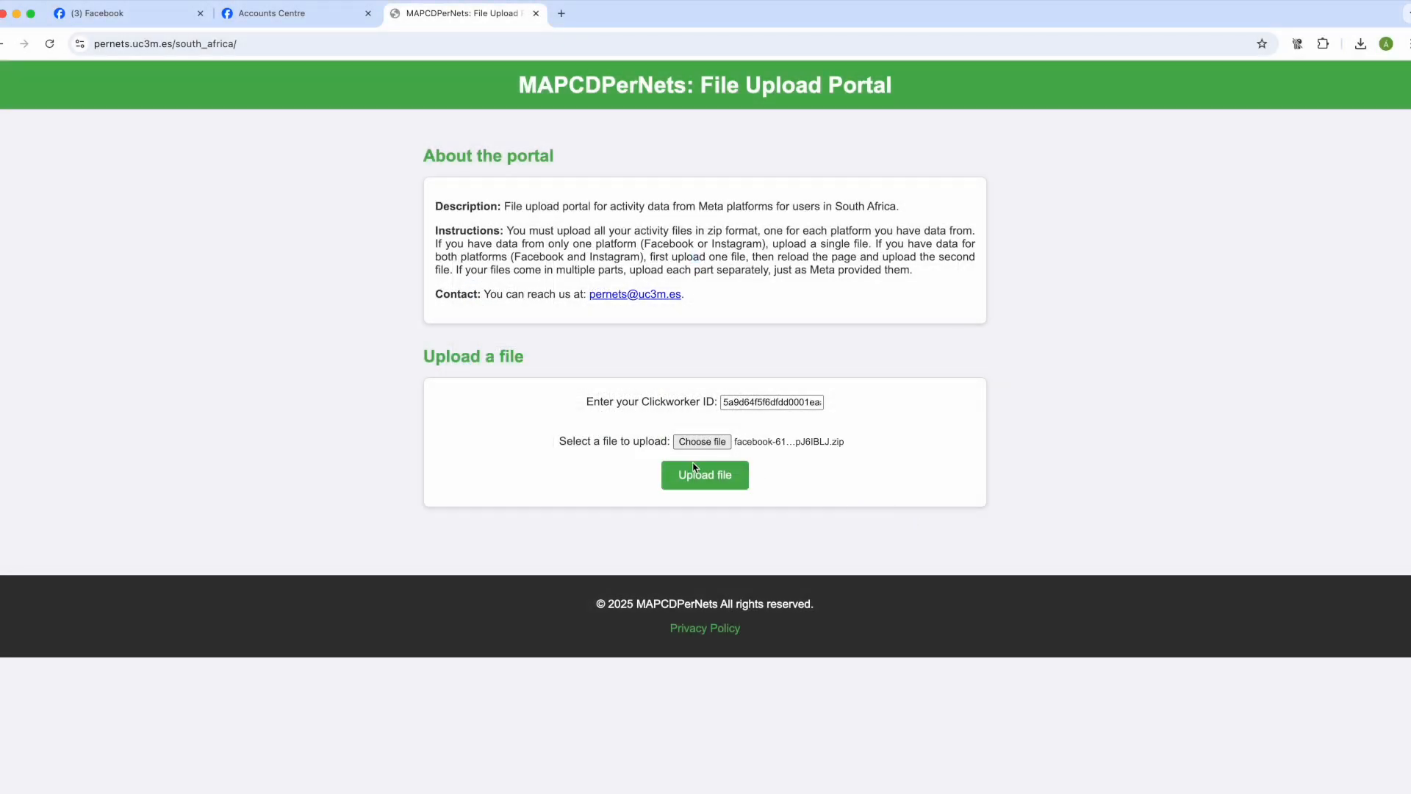
left_click(705, 475)
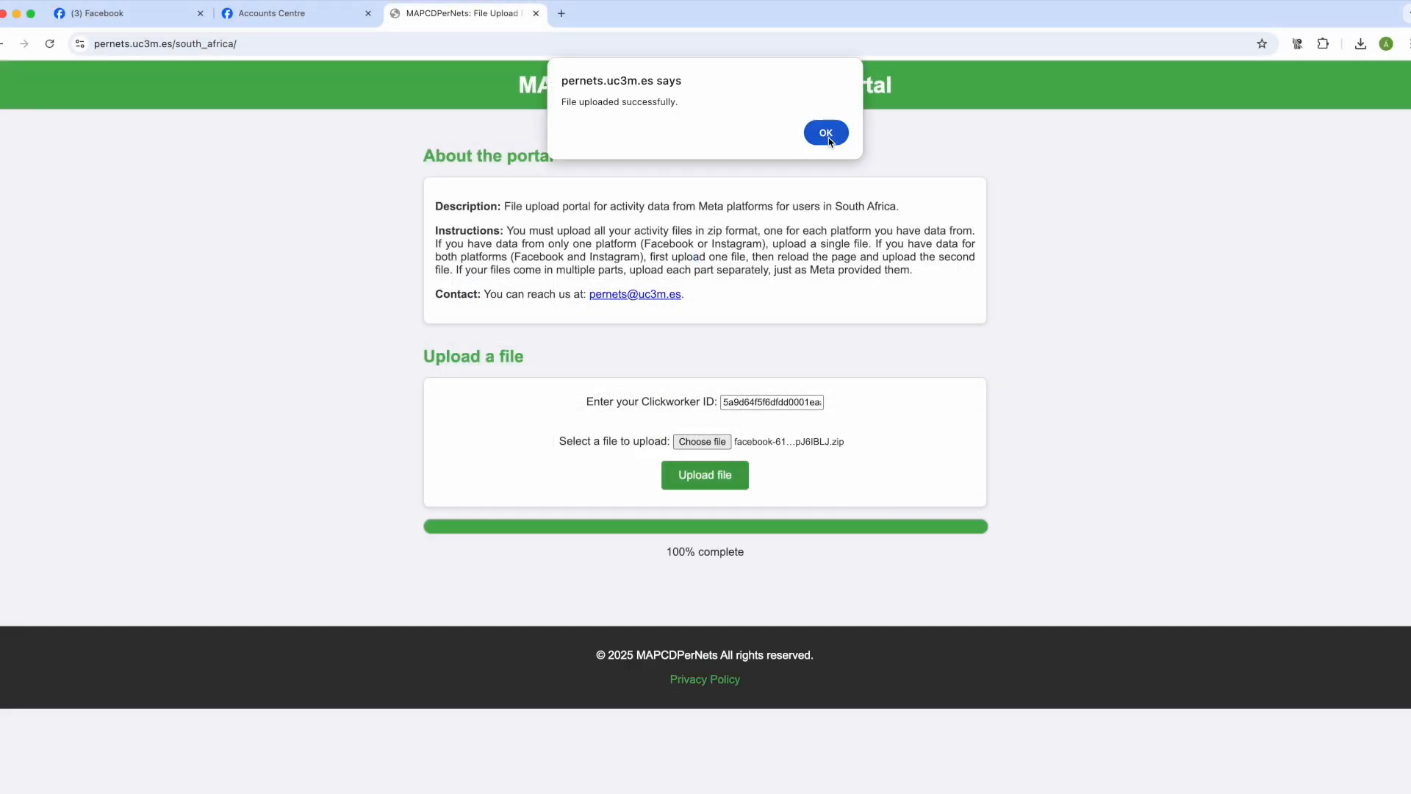
left_click(826, 132)
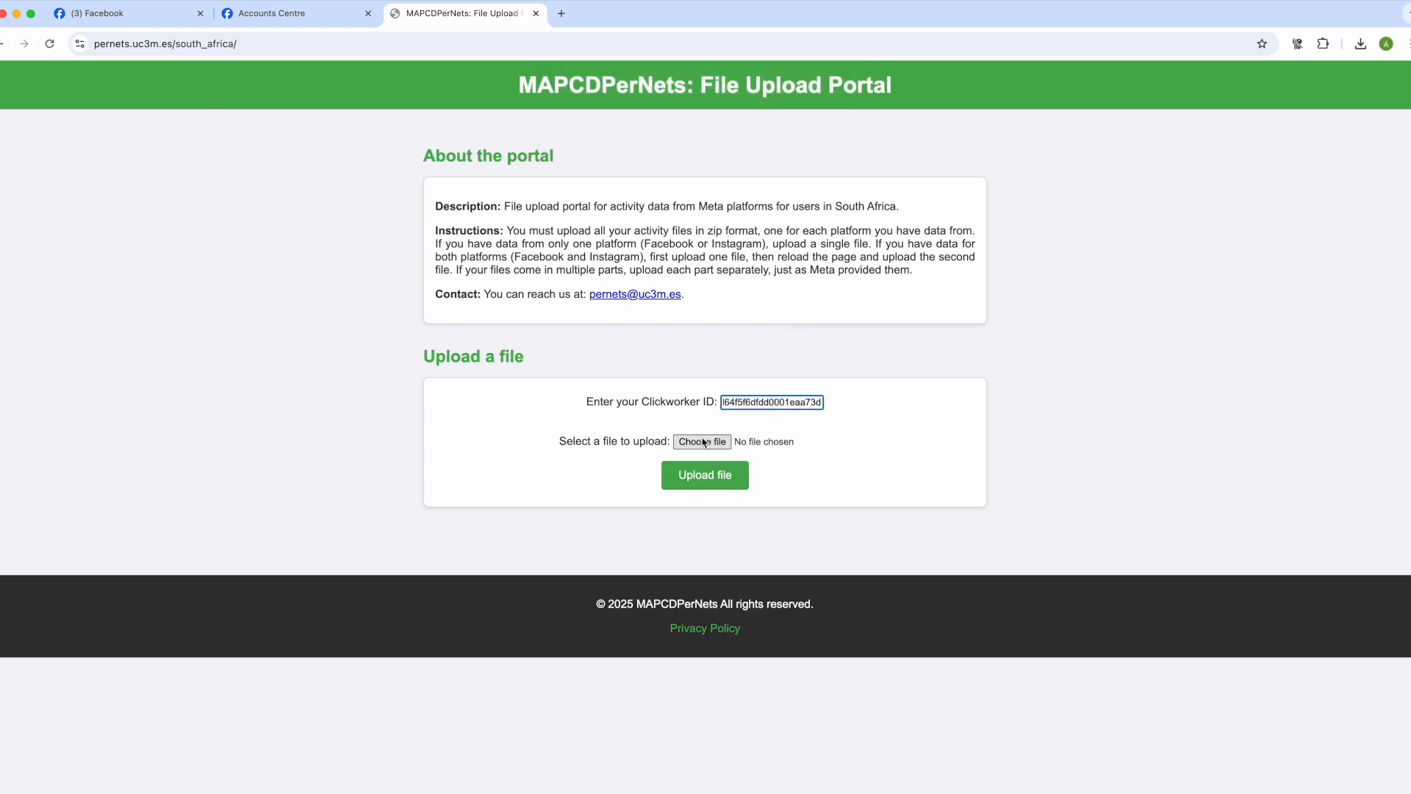
Select and upload the Instagram zip as the second file and acknowledge the success message.
left_click(702, 441)
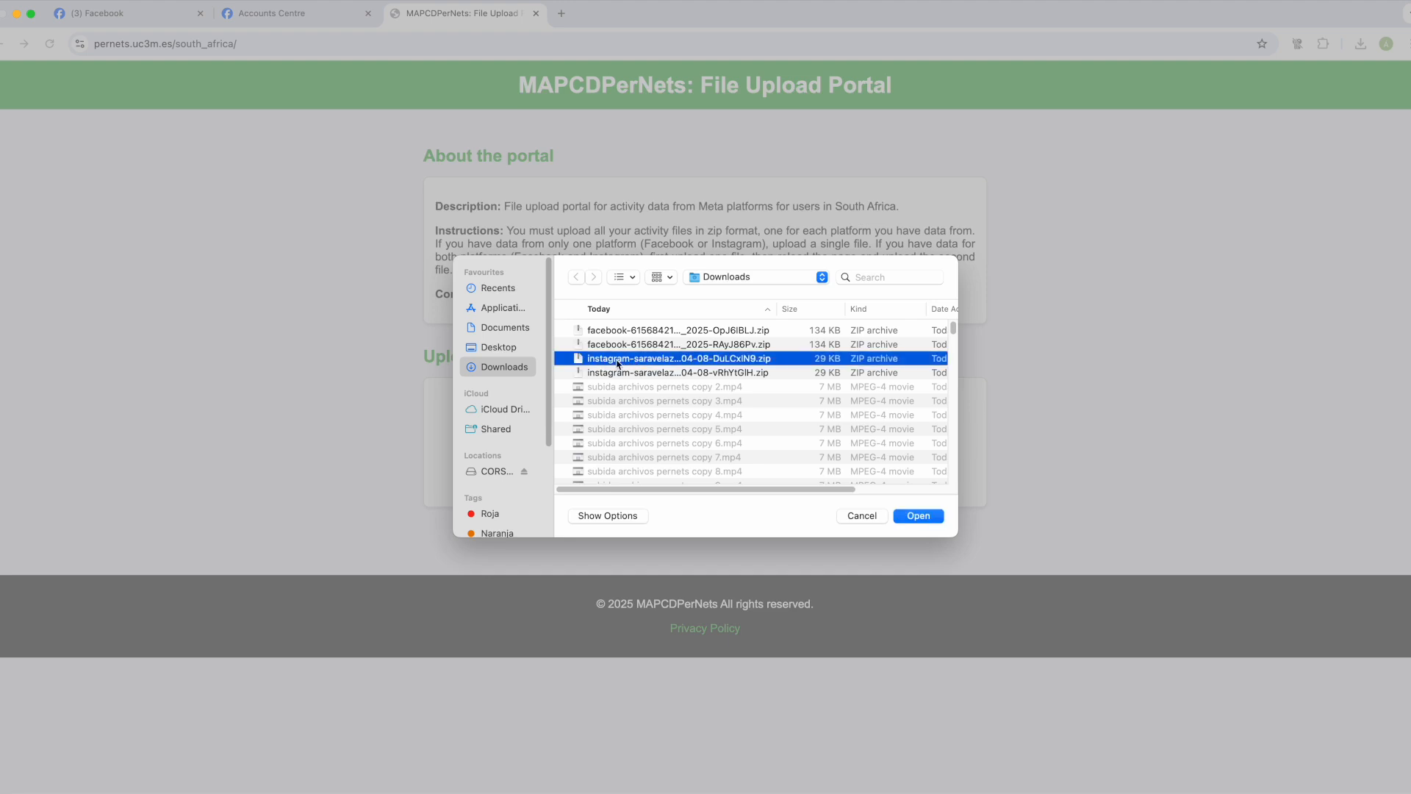
left_click(918, 516)
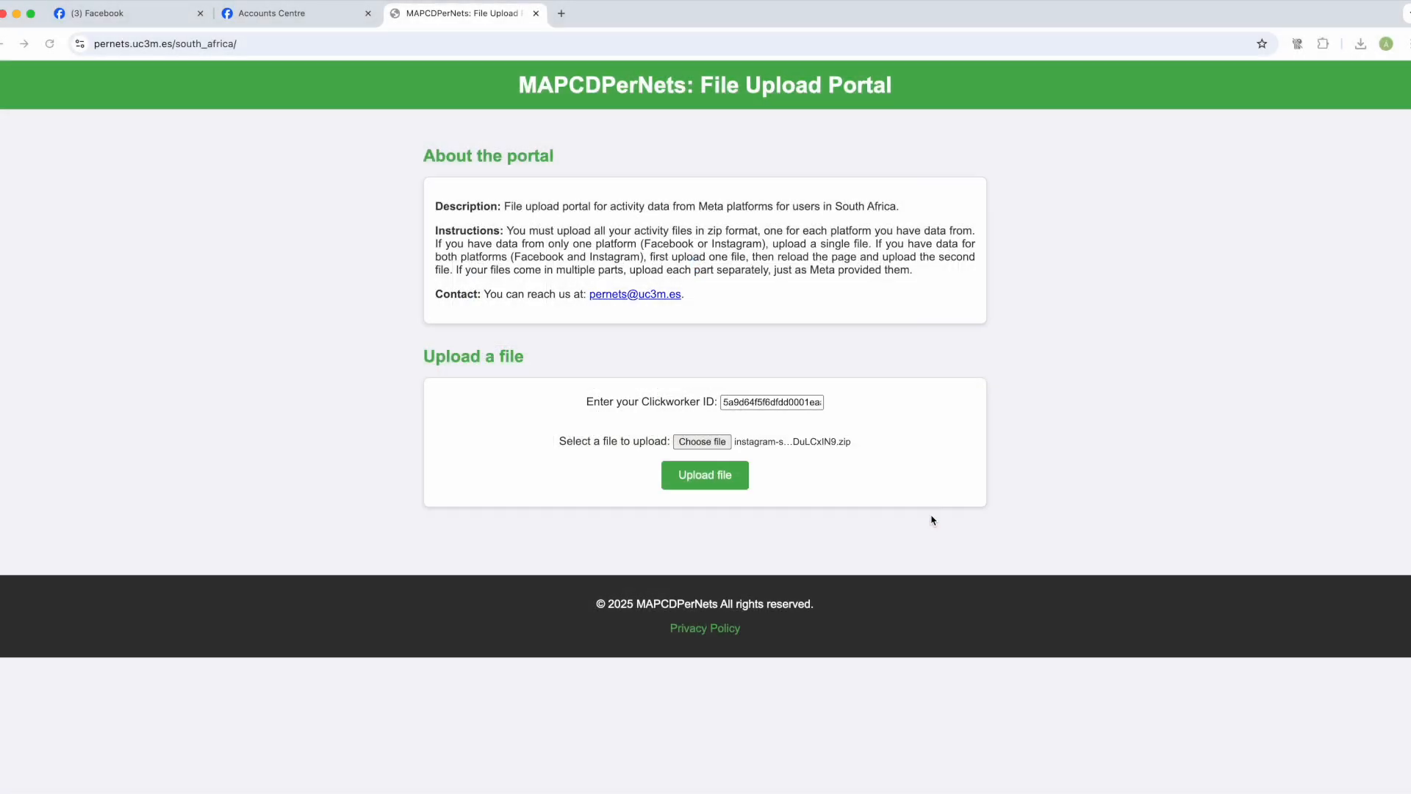
left_click(705, 475)
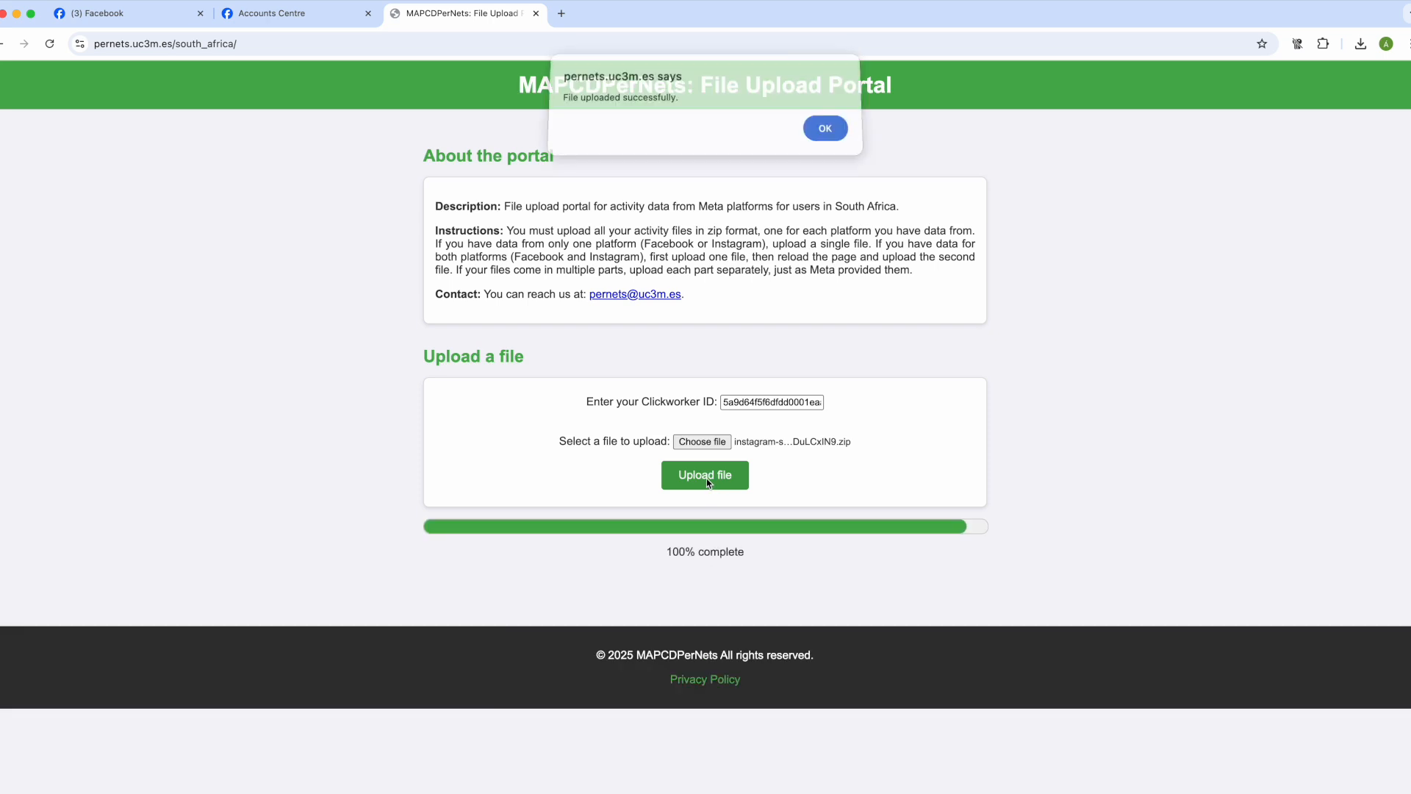
left_click(826, 128)
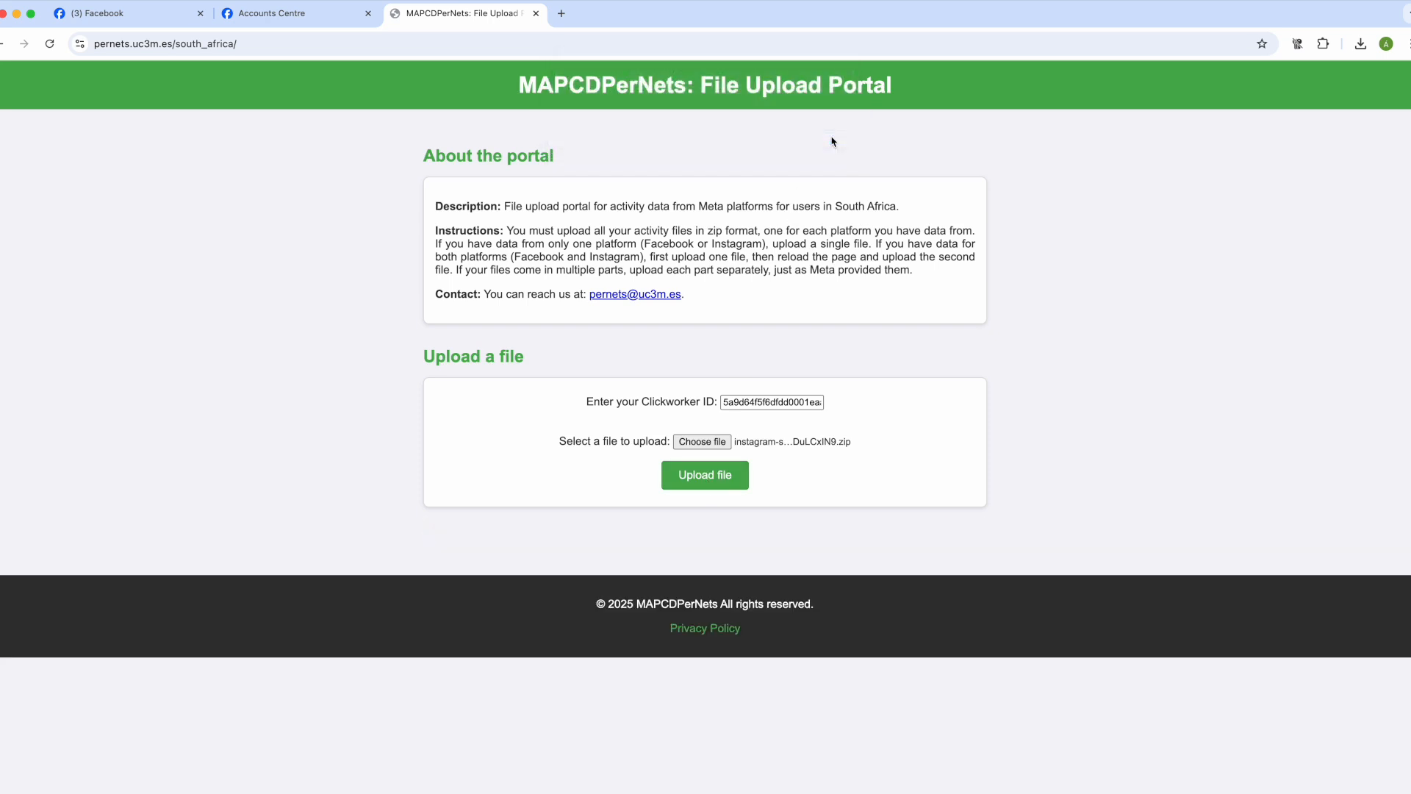
mouse_move(790, 170)
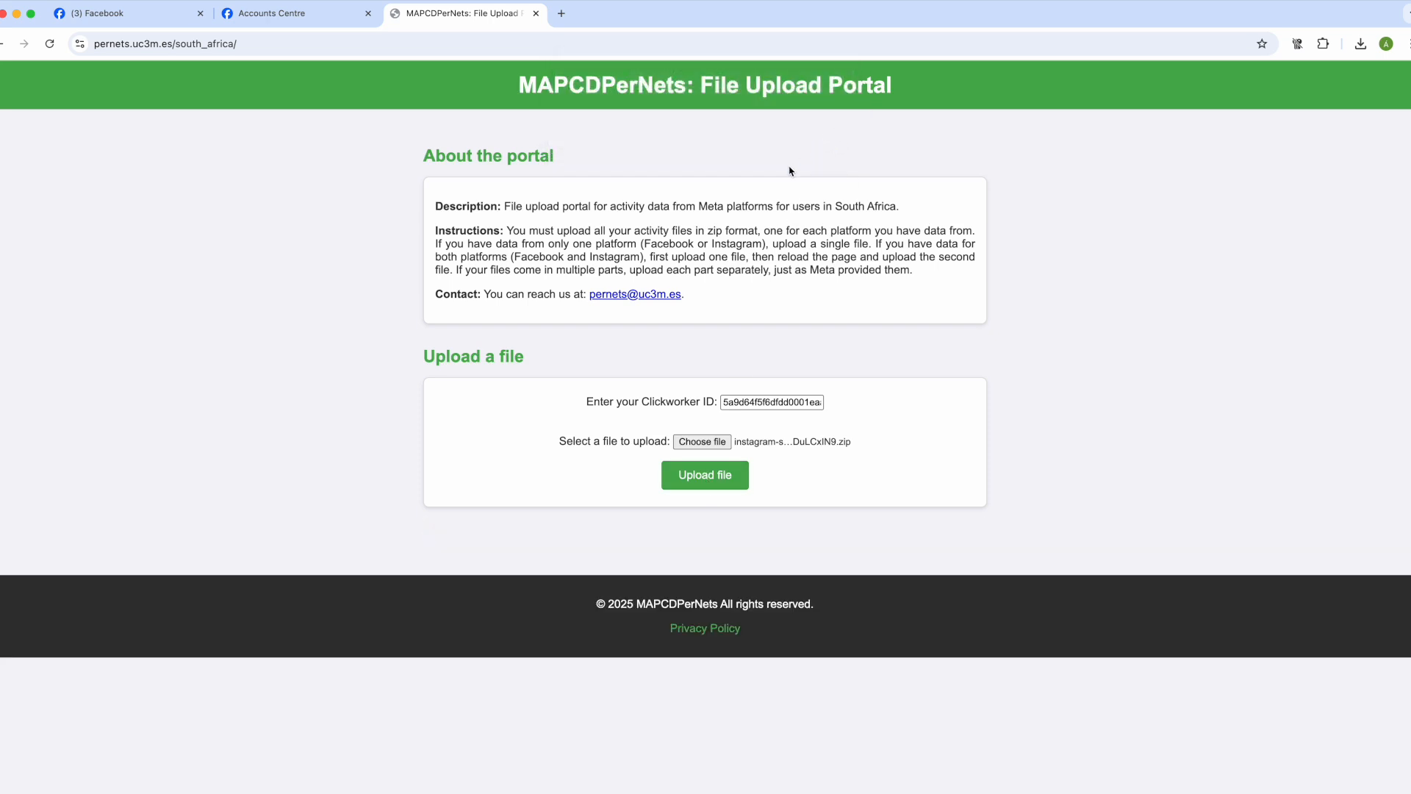